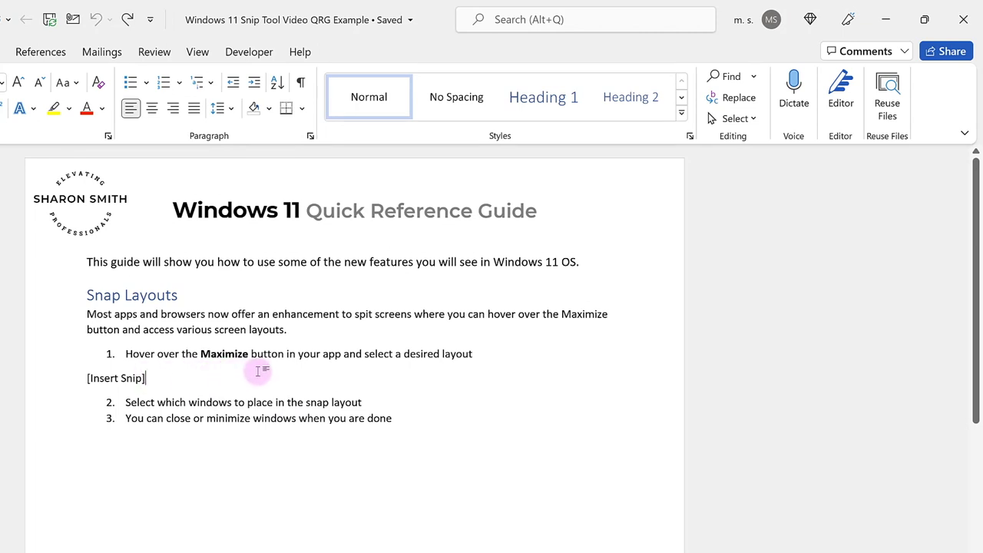
mouse_move(341, 372)
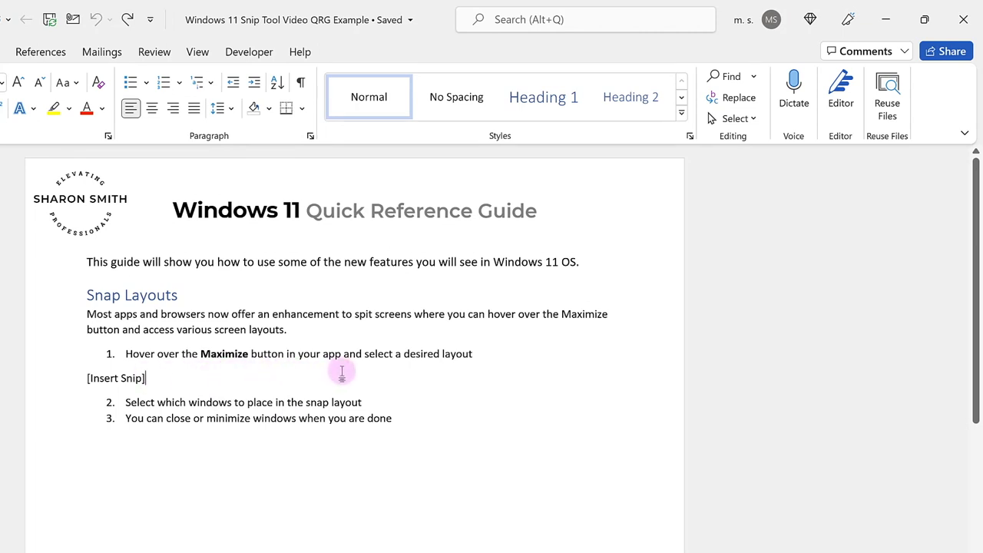
mouse_move(428, 377)
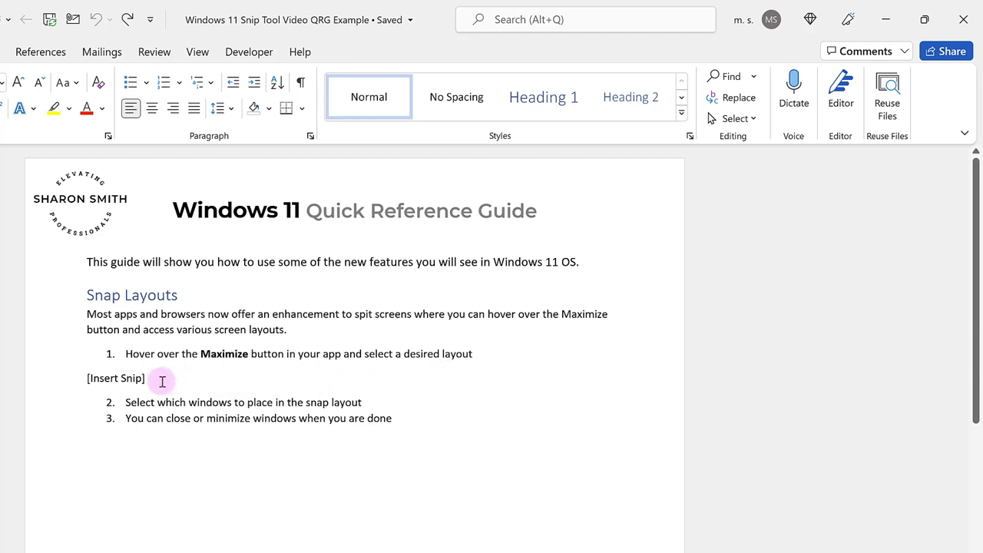
mouse_move(161, 382)
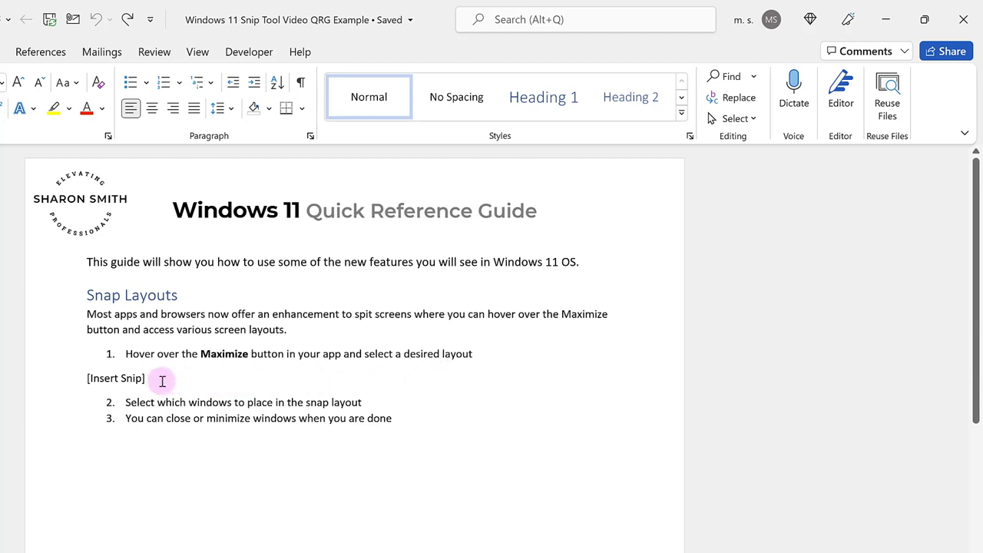
mouse_move(710, 312)
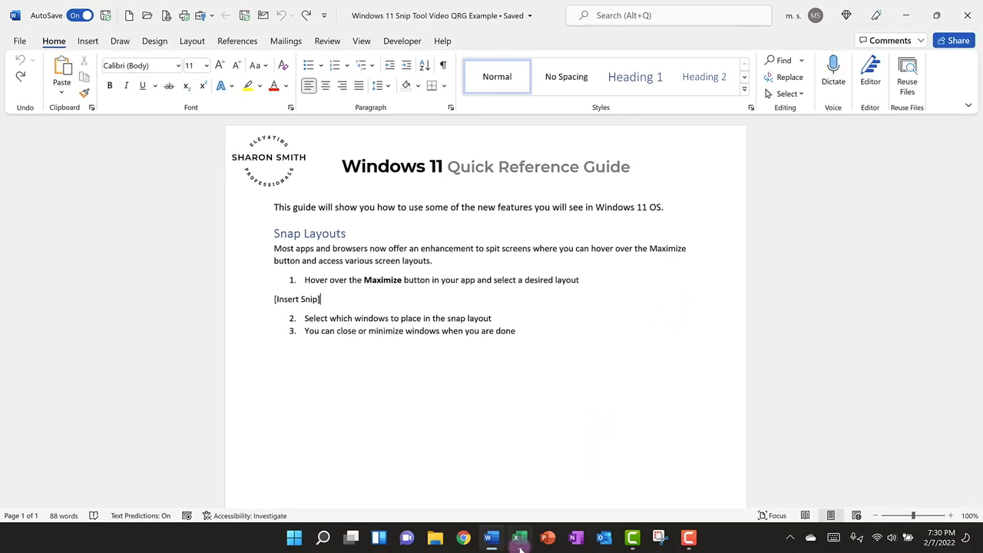
Step: Bring up the Excel years-of-service sheet with cell A1 selected, then search for 'snip'
click(519, 537)
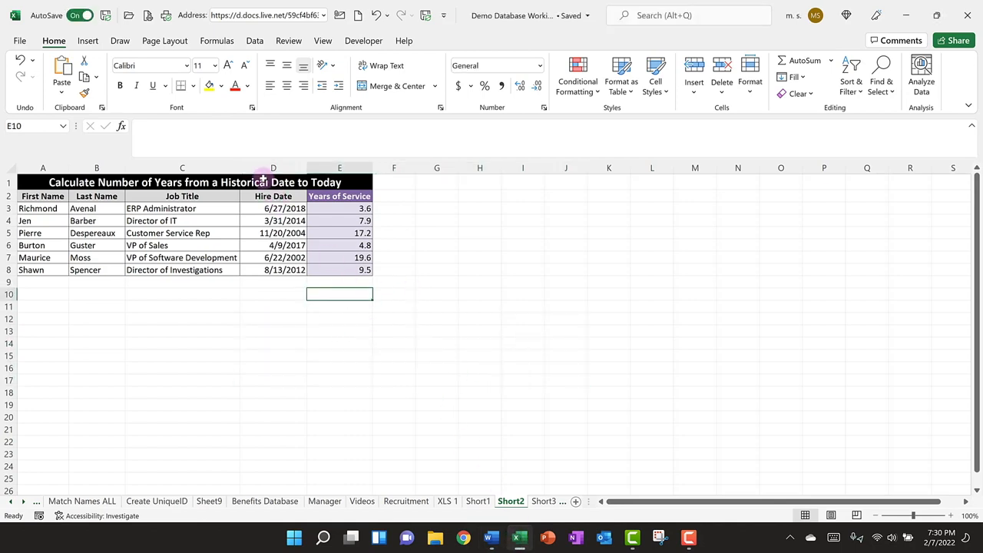
click(192, 182)
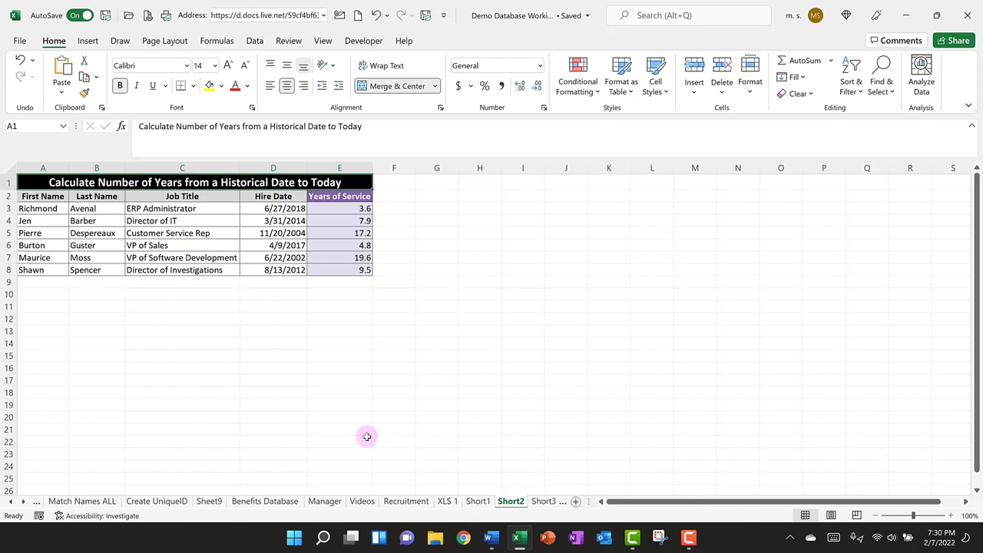
mouse_move(323, 537)
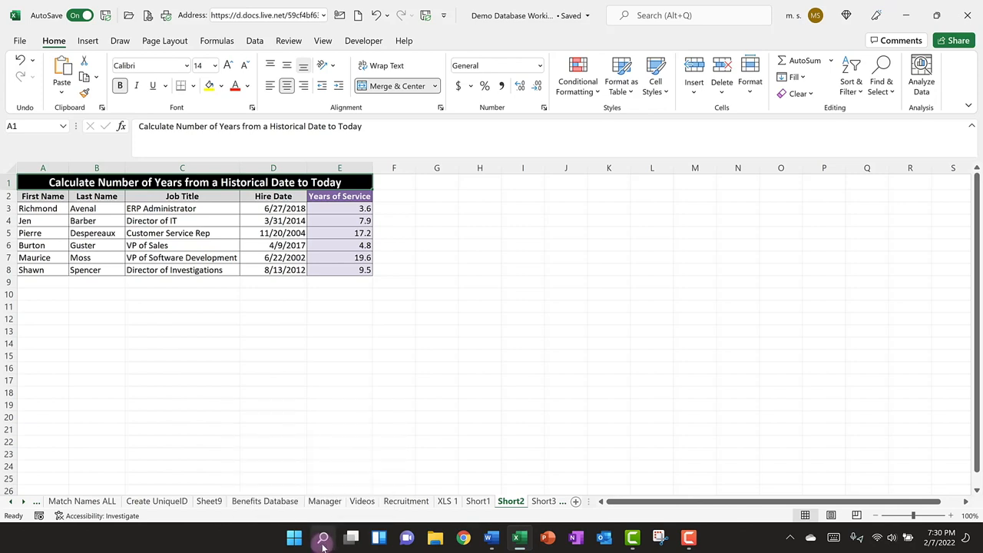
click(323, 537)
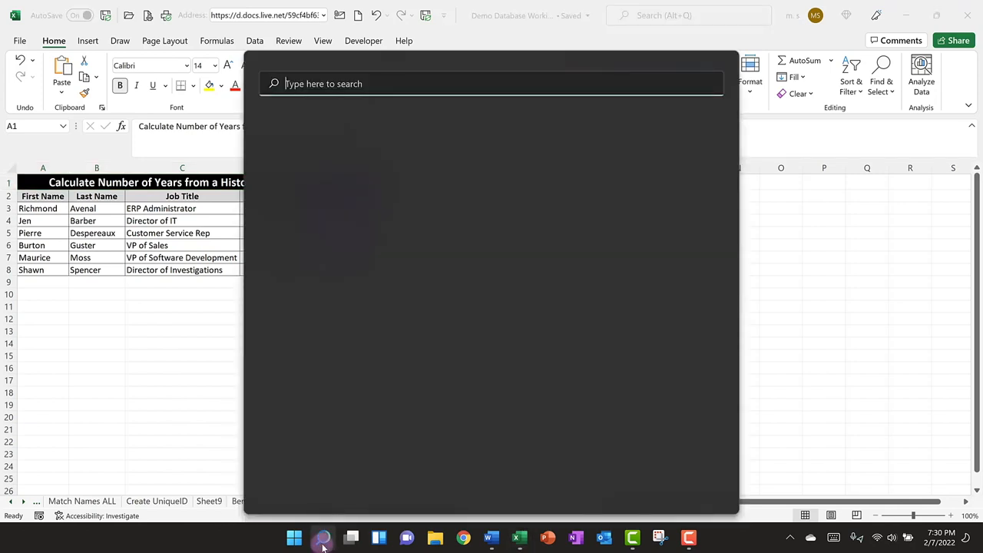
text(snip)
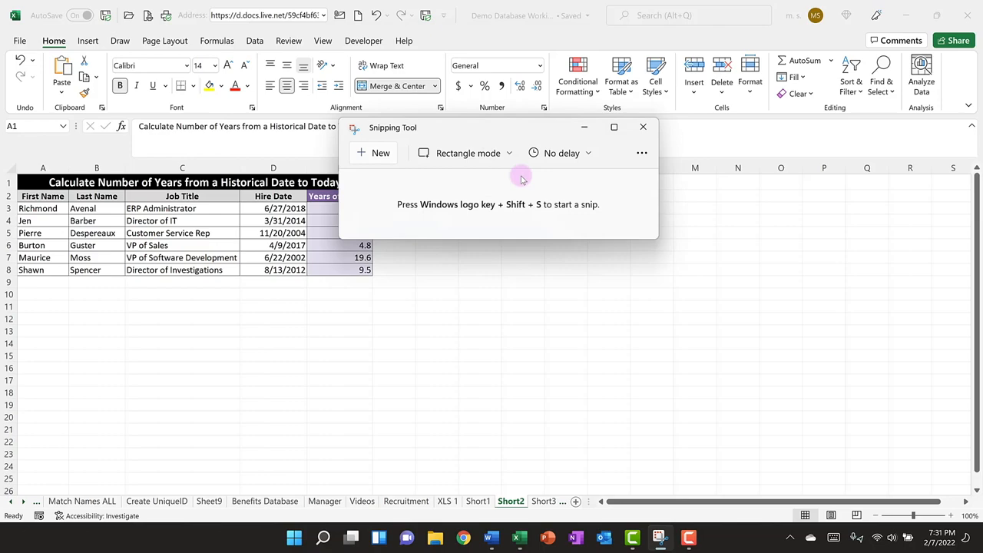
drag(520, 127, 544, 242)
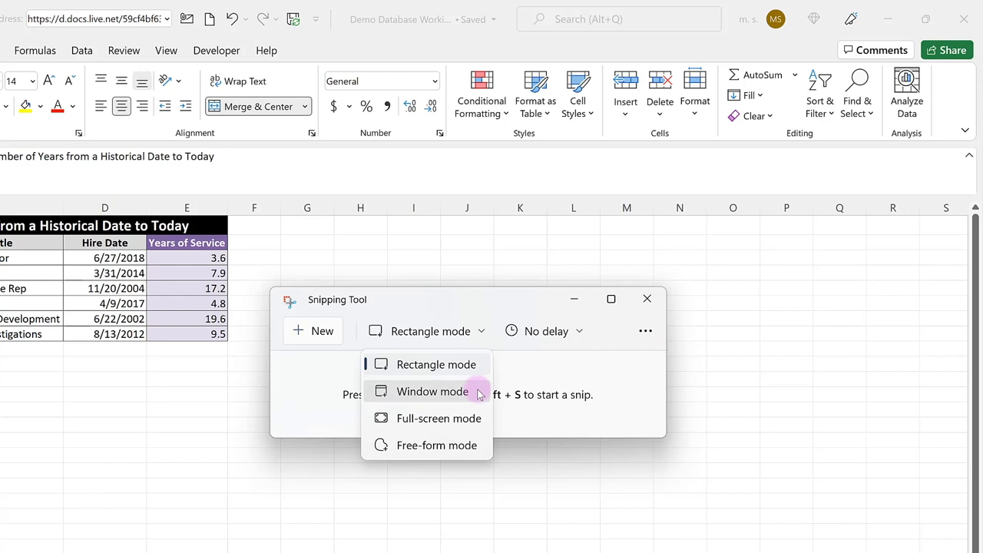
mouse_move(483, 418)
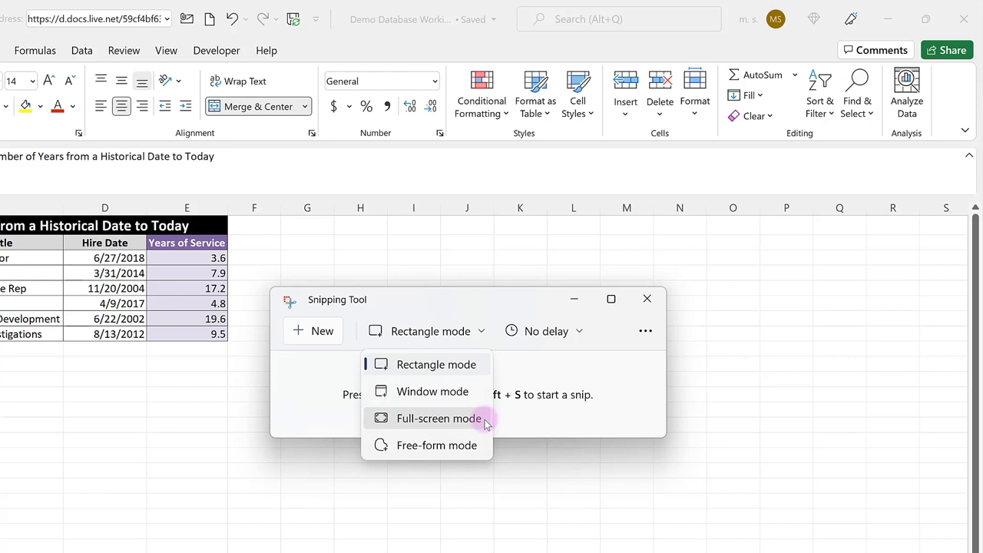
mouse_move(482, 445)
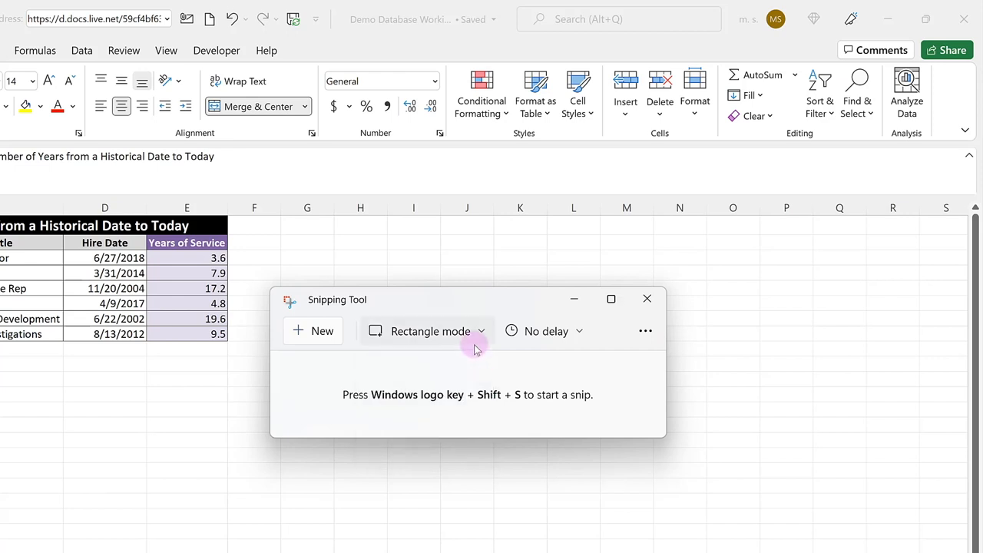
mouse_move(454, 364)
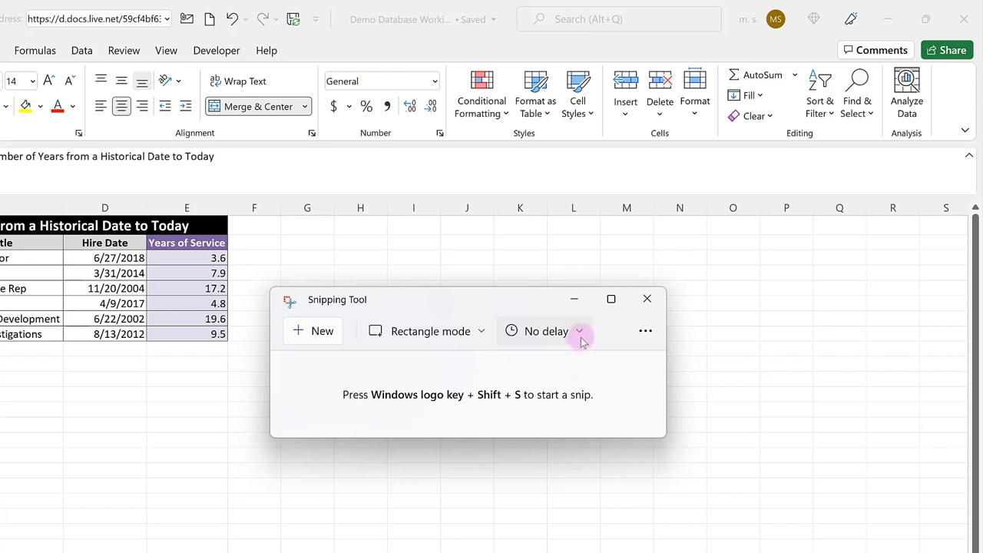
Step: Choose 'Snip in 5 secs' as the snip delay
click(578, 330)
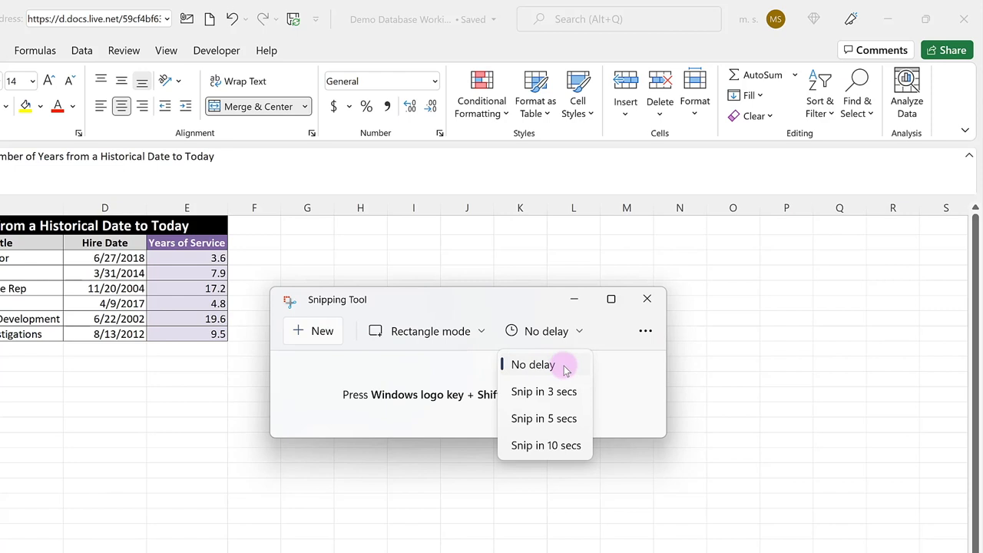
mouse_move(544, 418)
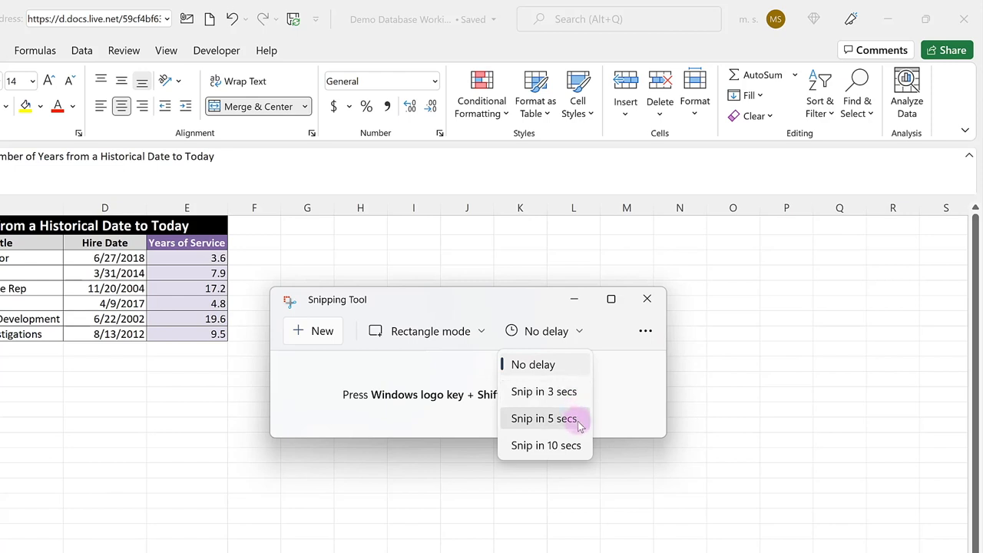
click(543, 417)
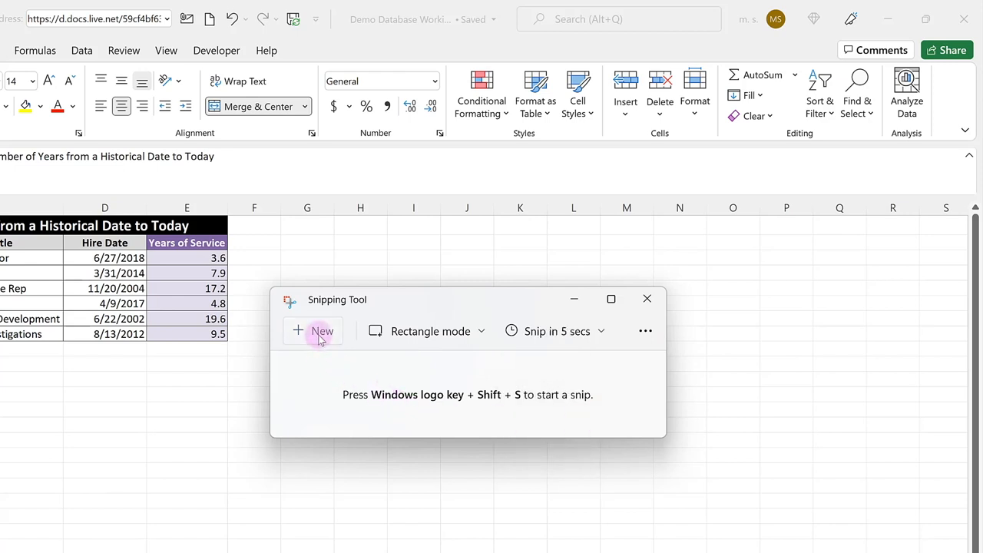
mouse_move(334, 344)
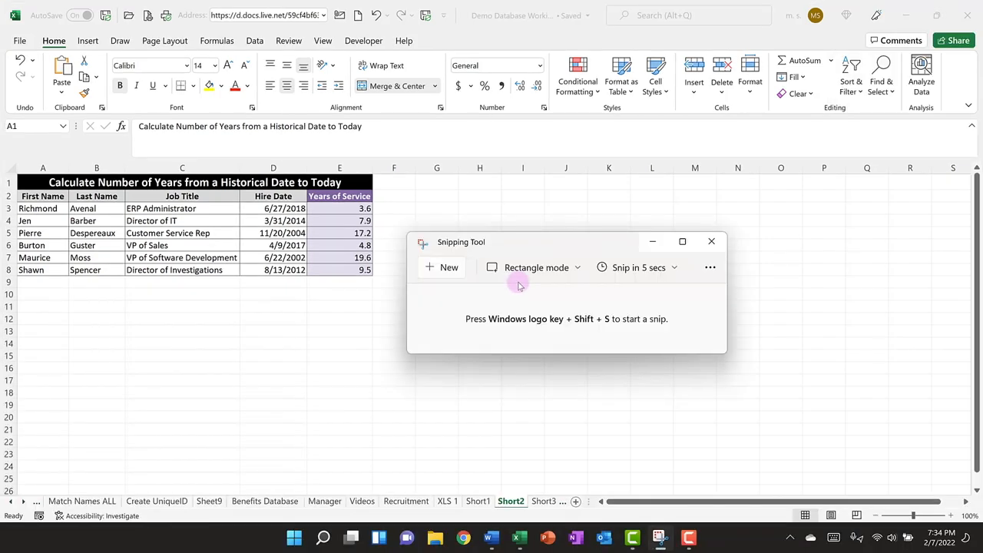
Step: Start a new timed snip and capture the Excel window with its years-of-service table
click(440, 268)
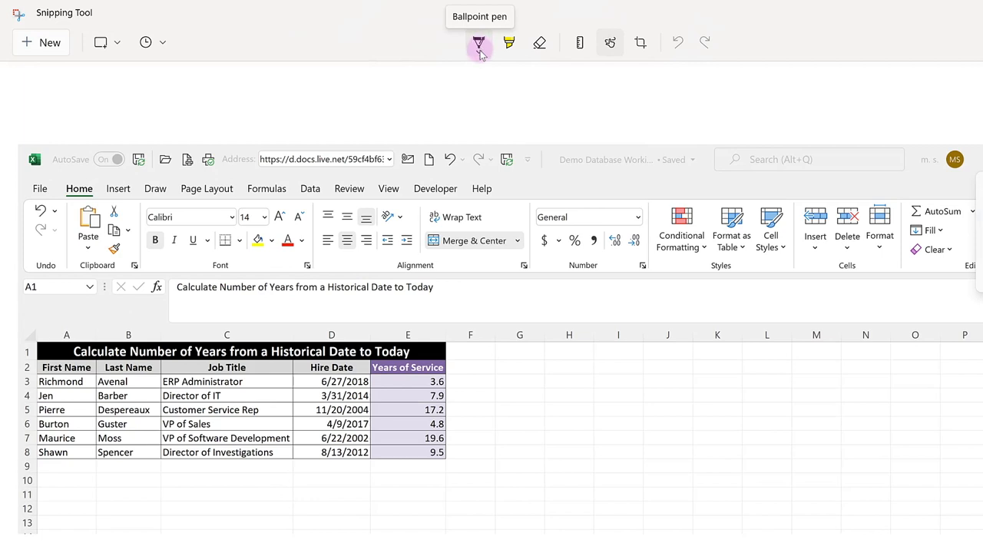
Step: Scribble over the First Name and Last Name columns with a thickened ballpoint pen
click(478, 42)
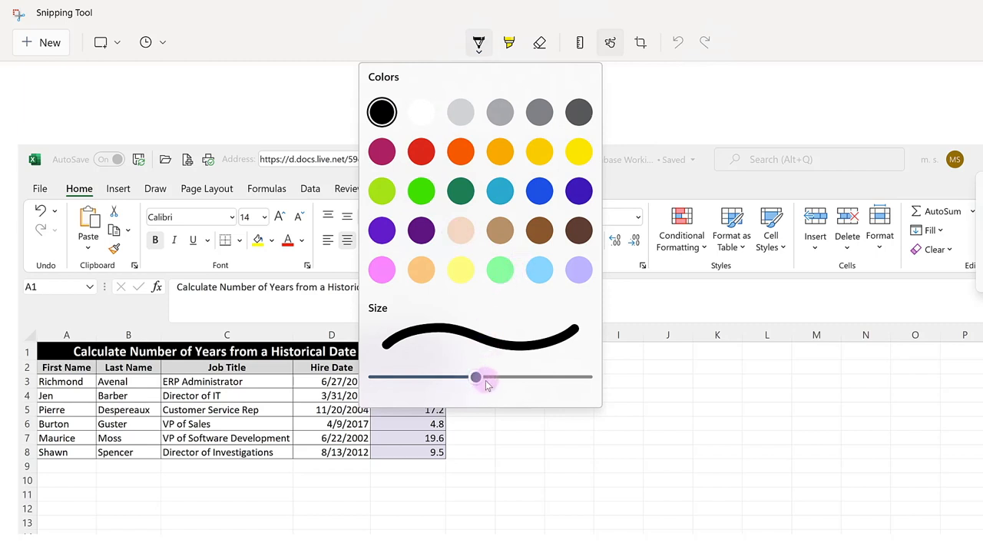
drag(475, 377, 537, 377)
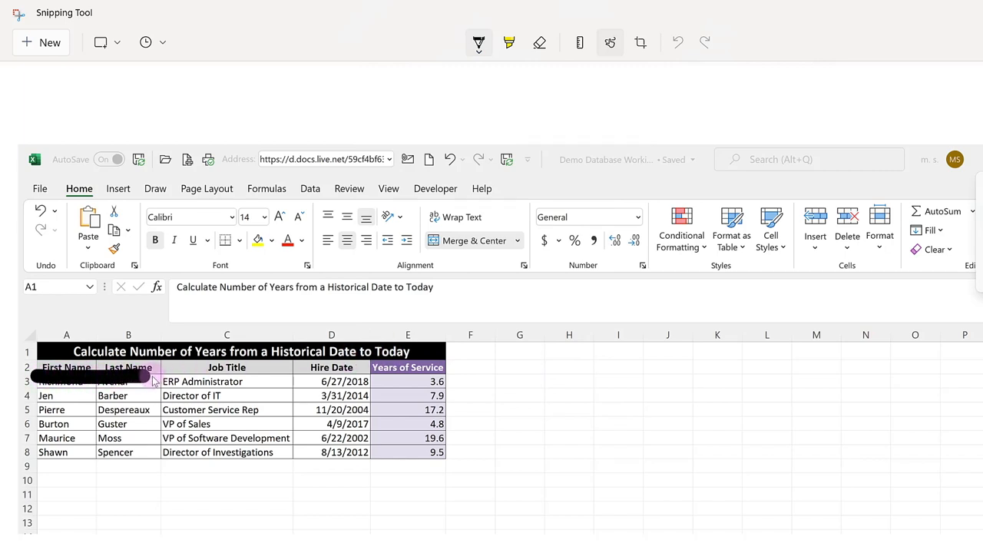
drag(138, 377, 165, 451)
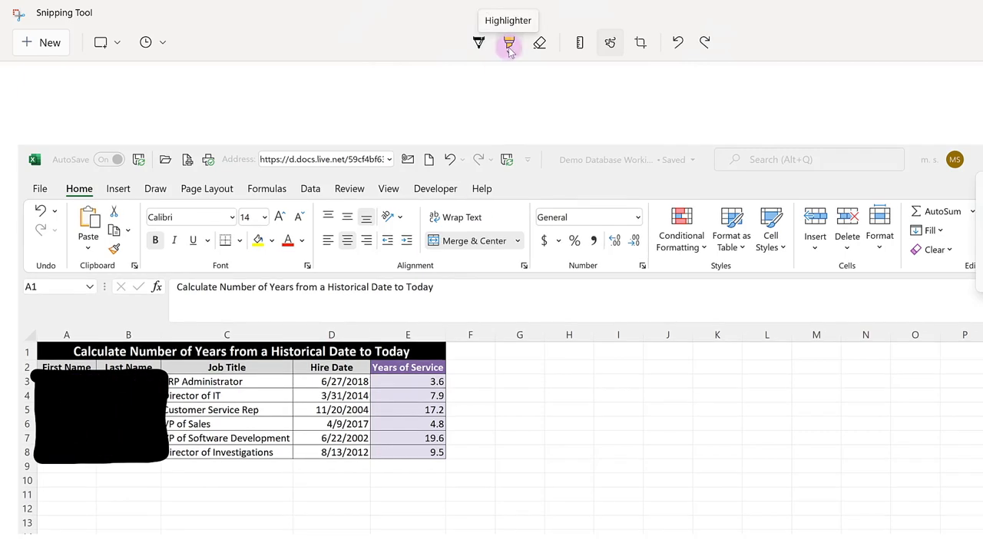
Step: Highlight the Wrap Text command in yellow, then bring up the eraser's Erase all ink option
click(508, 43)
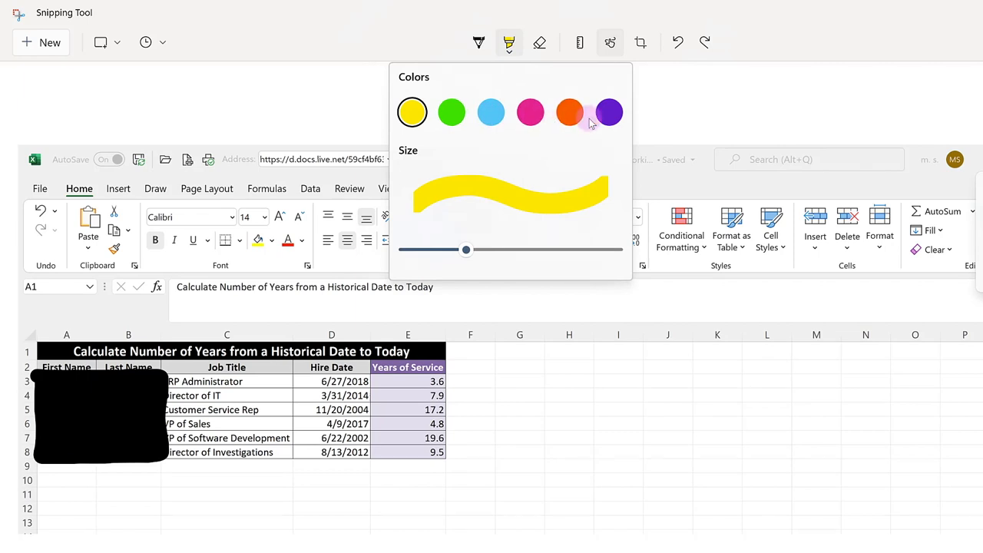
drag(466, 250, 483, 249)
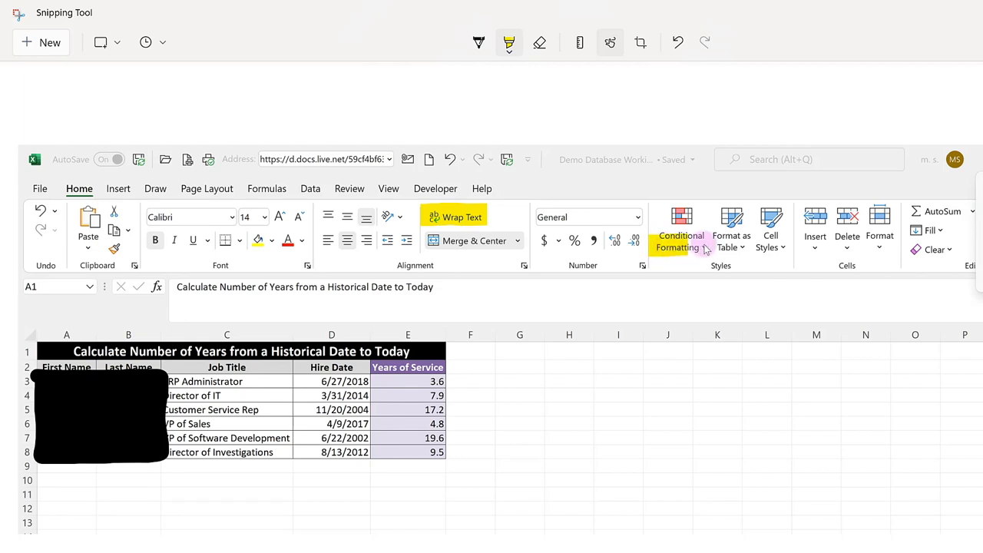
click(676, 42)
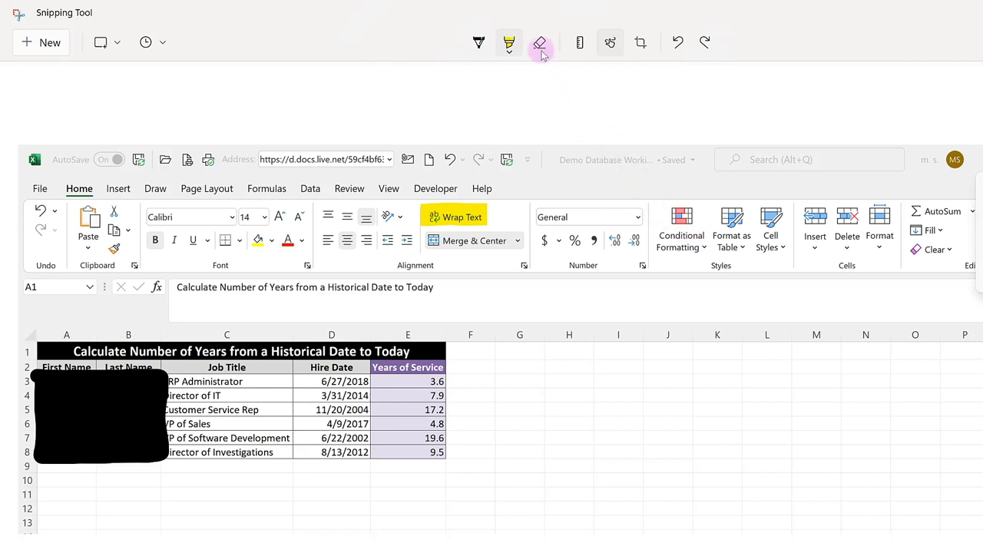
mouse_move(539, 42)
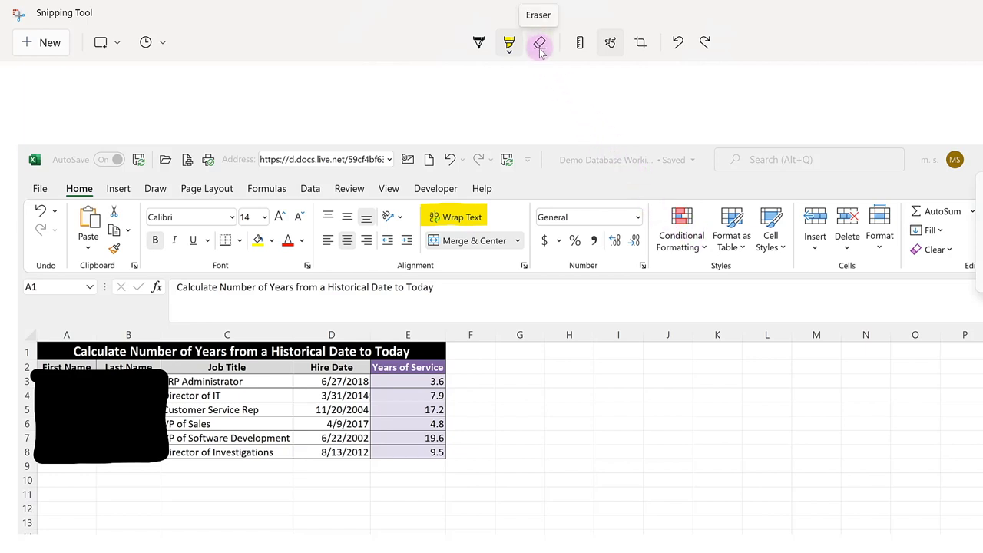
click(540, 42)
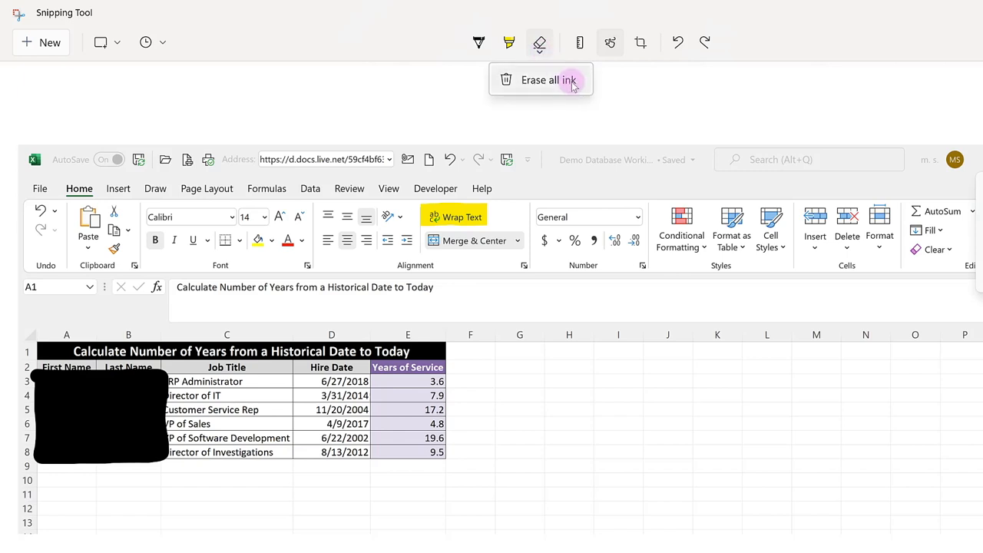
mouse_move(572, 85)
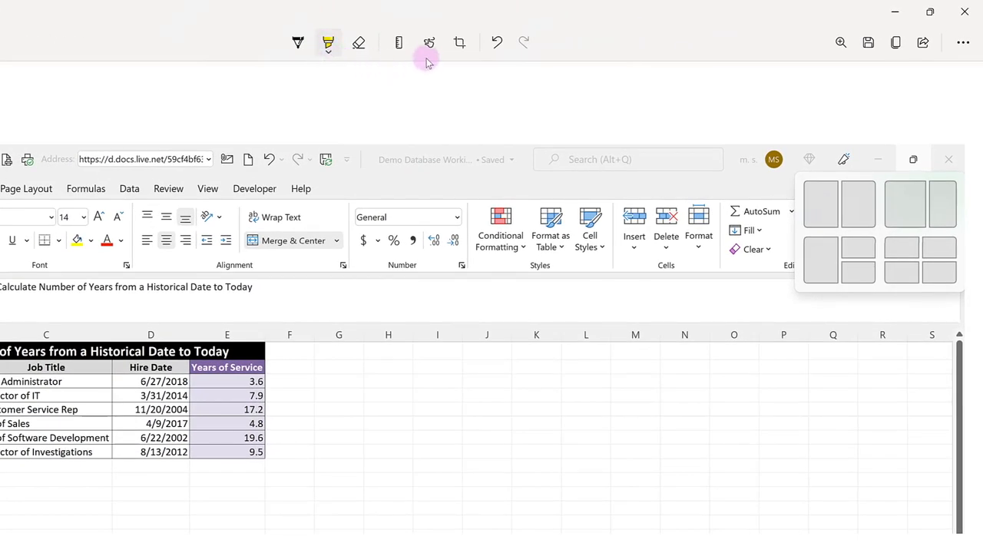
mouse_move(429, 42)
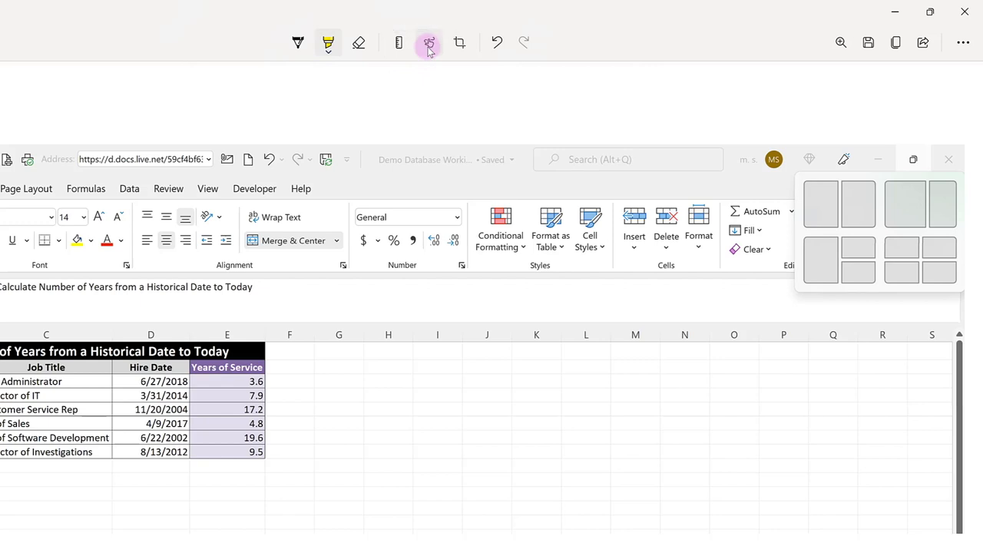
Step: Draw a yellow highlighter arrow pointing at the snap layout flyout
drag(737, 288, 760, 392)
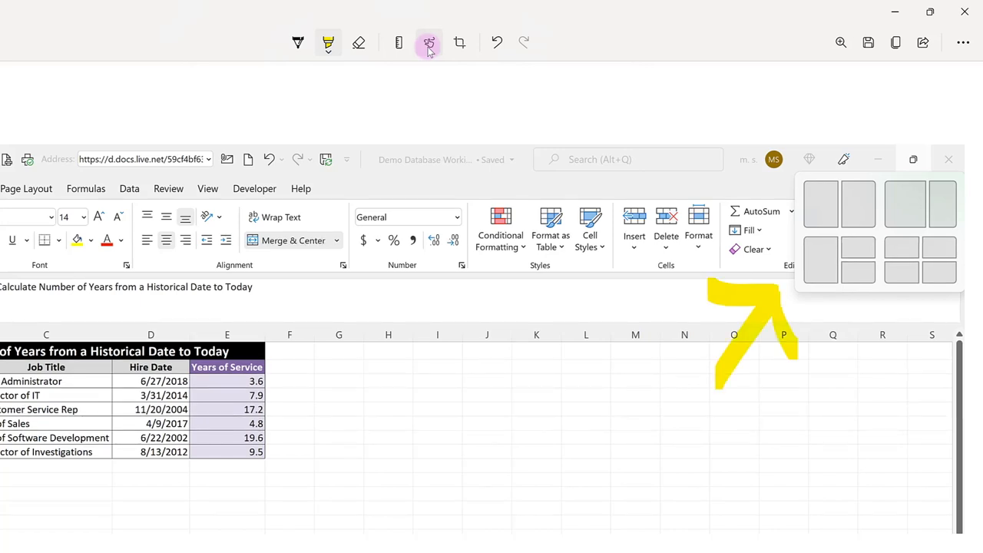
mouse_move(885, 159)
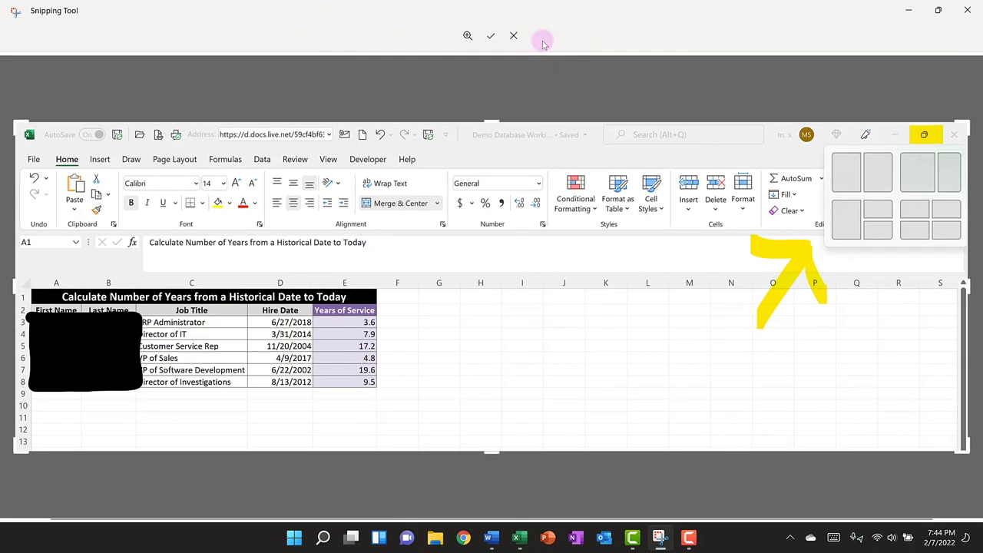
mouse_move(491, 452)
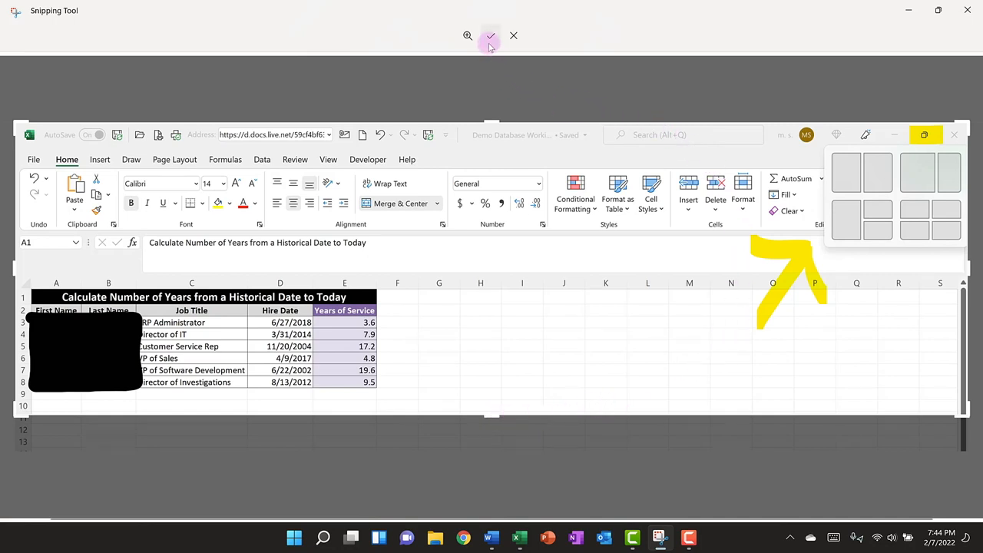
mouse_move(490, 36)
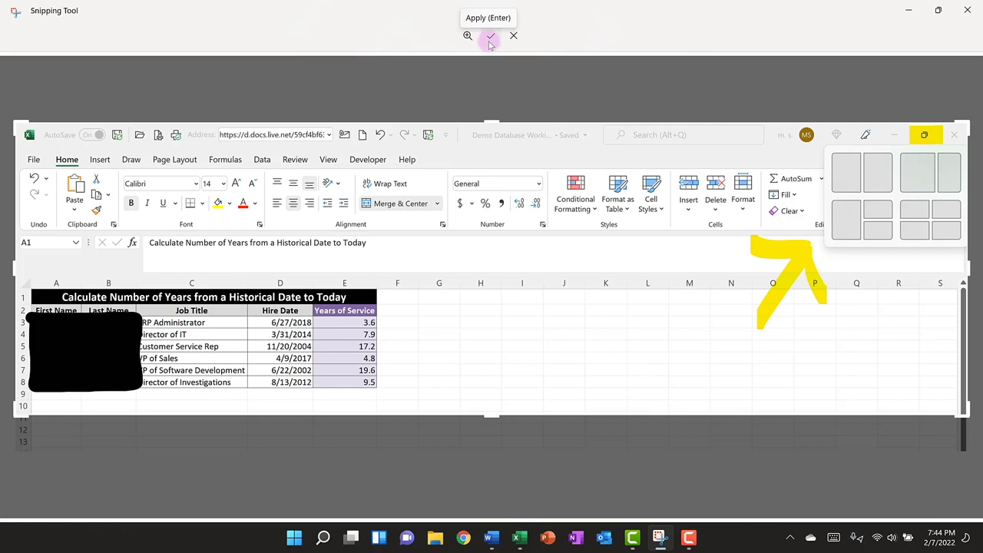
click(489, 36)
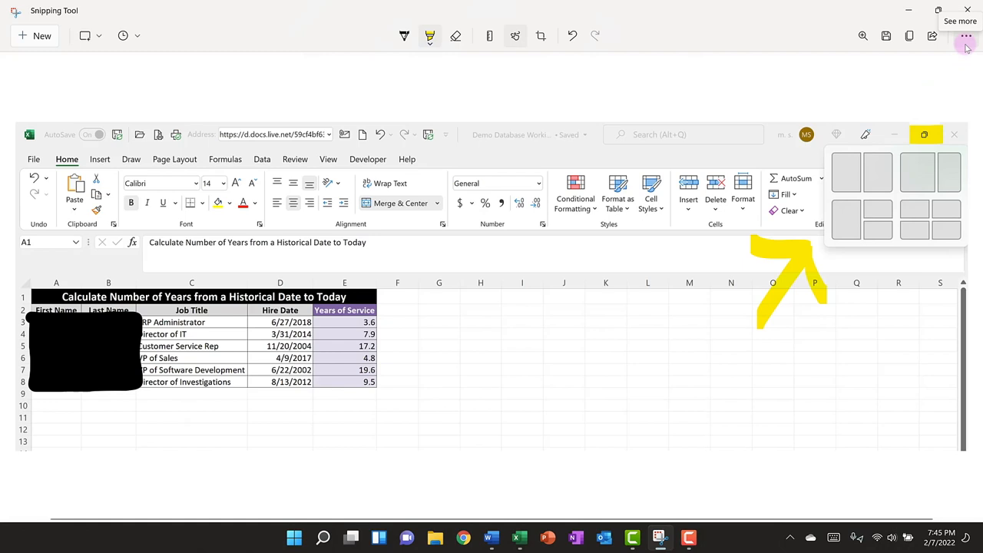
Step: Switch the Multiple windows toggle on in Snipping Tool Settings
click(966, 36)
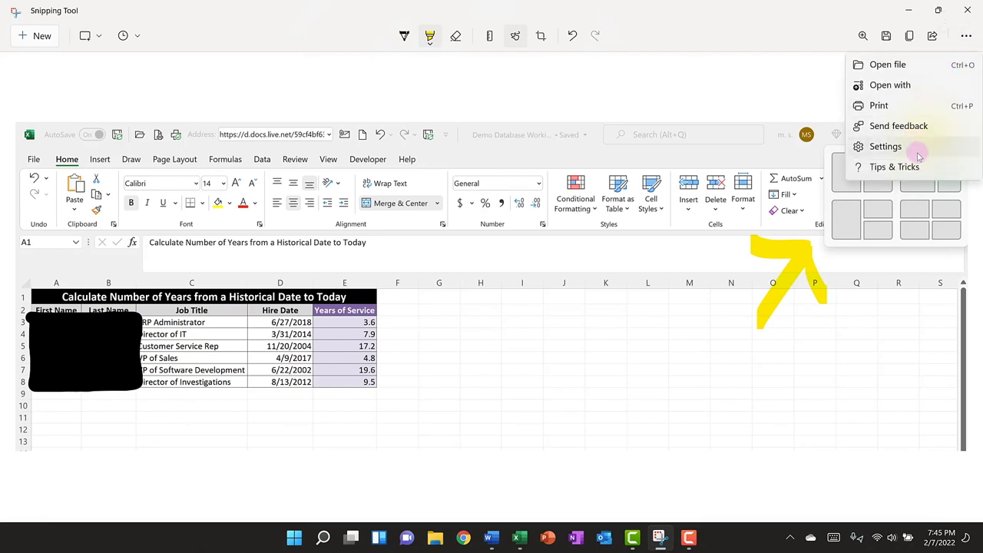
click(884, 146)
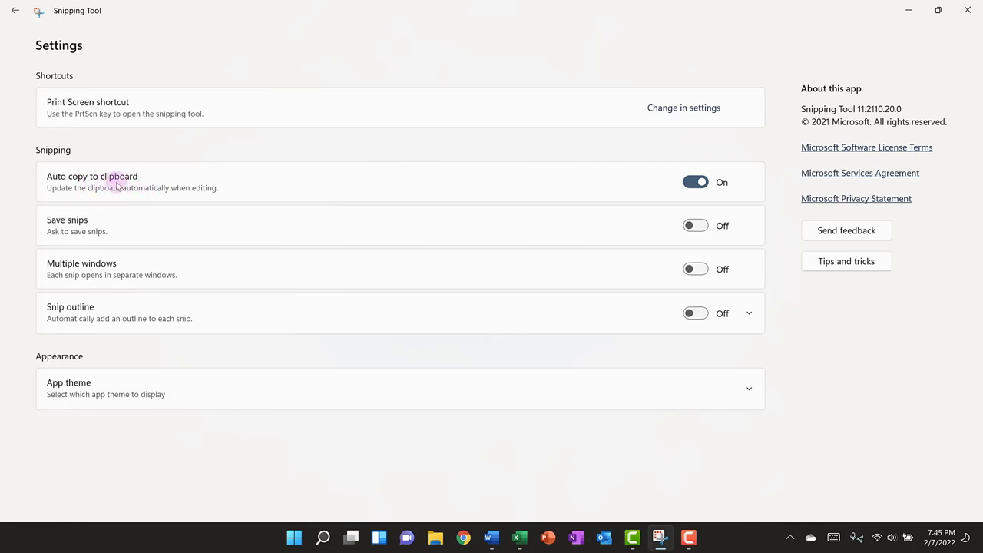
mouse_move(203, 225)
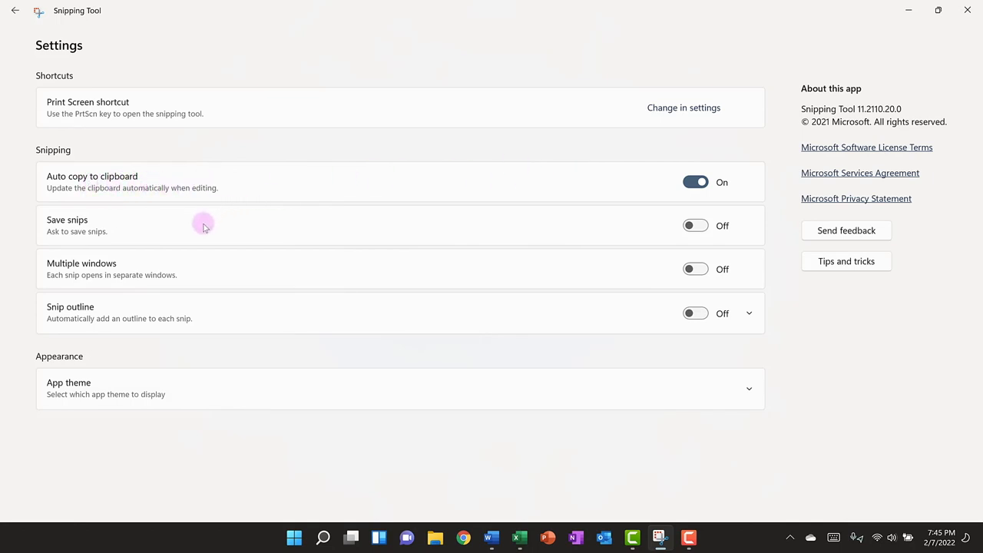
mouse_move(219, 279)
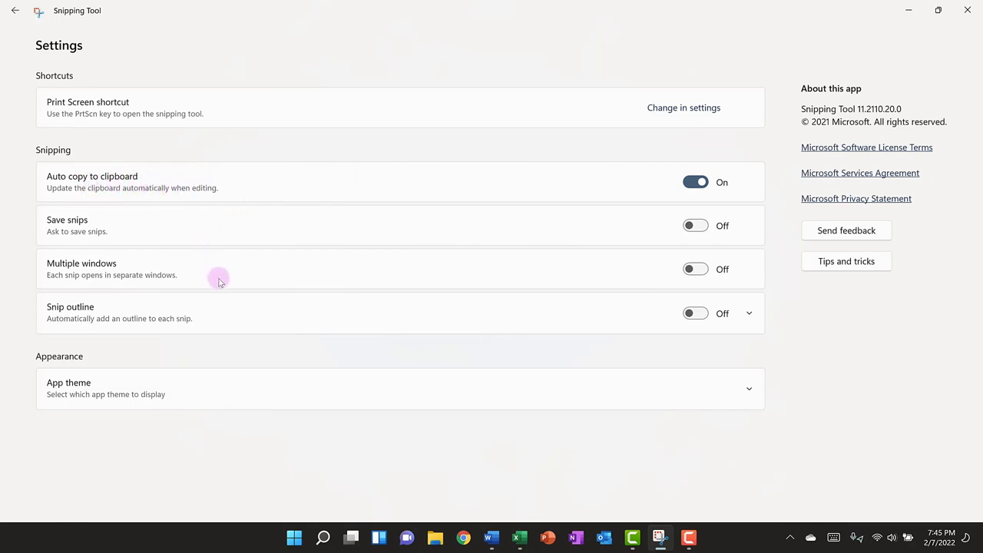
mouse_move(203, 229)
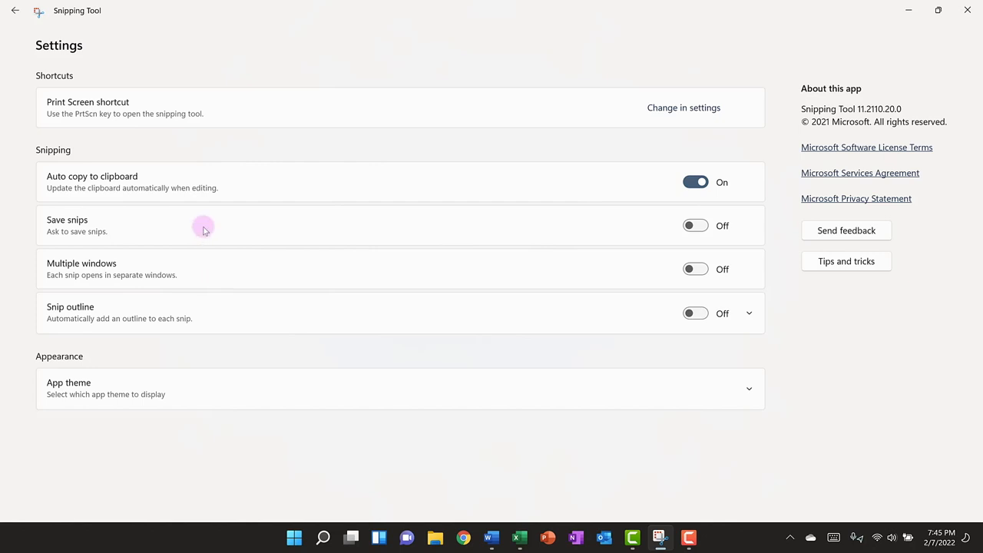
mouse_move(593, 214)
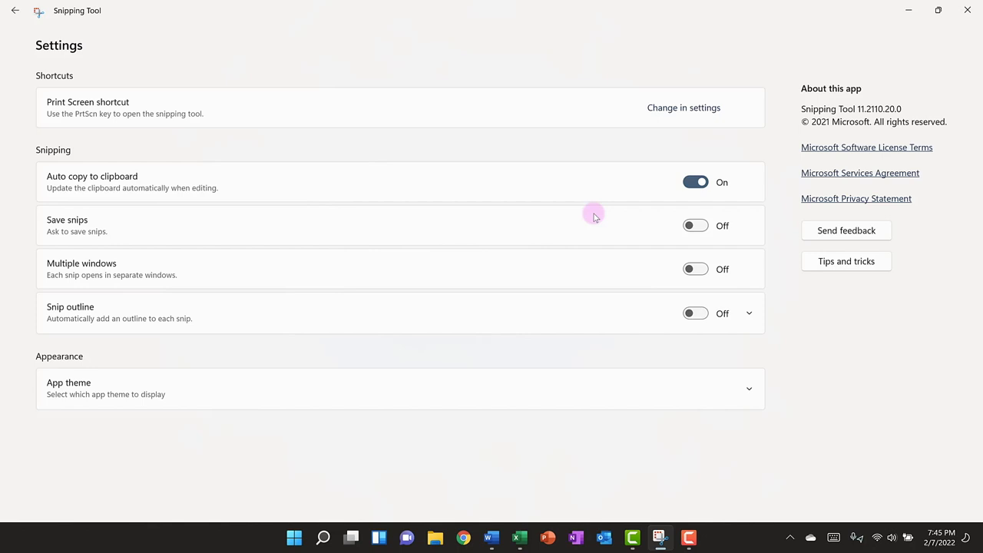
mouse_move(445, 222)
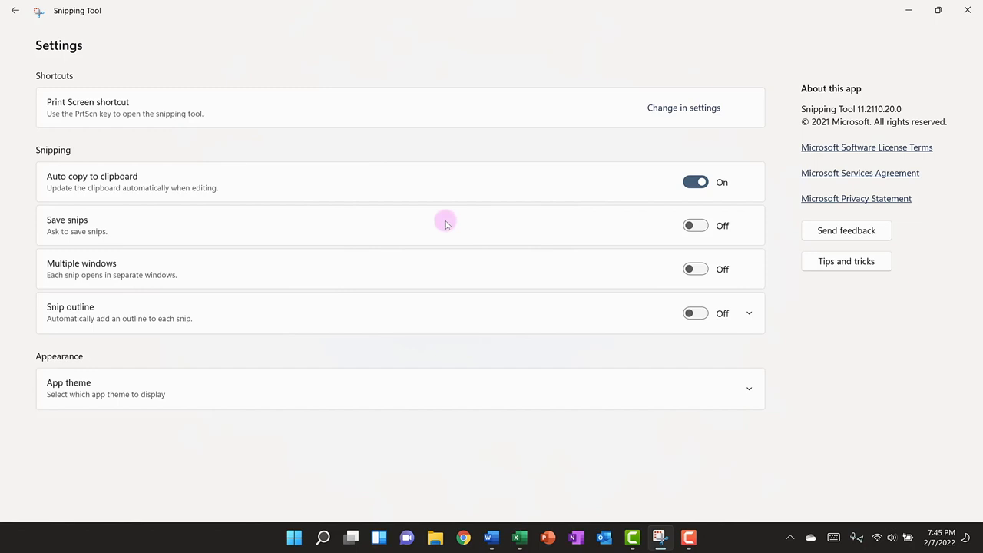
mouse_move(489, 273)
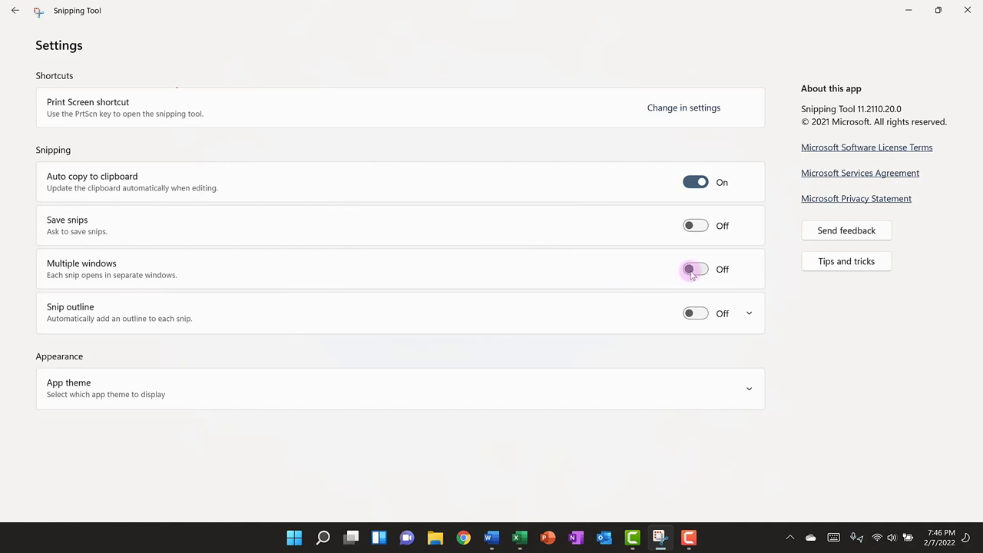
click(695, 268)
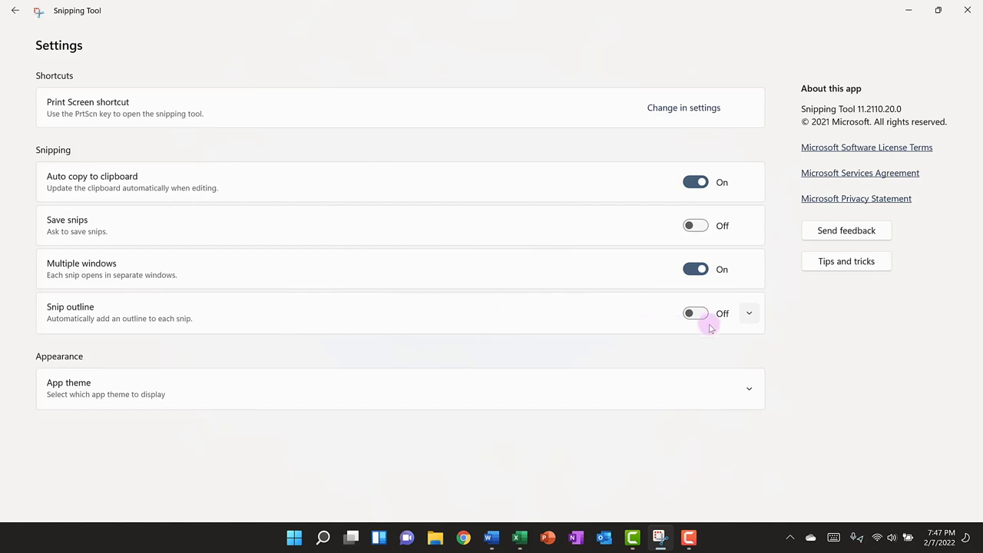
mouse_move(750, 313)
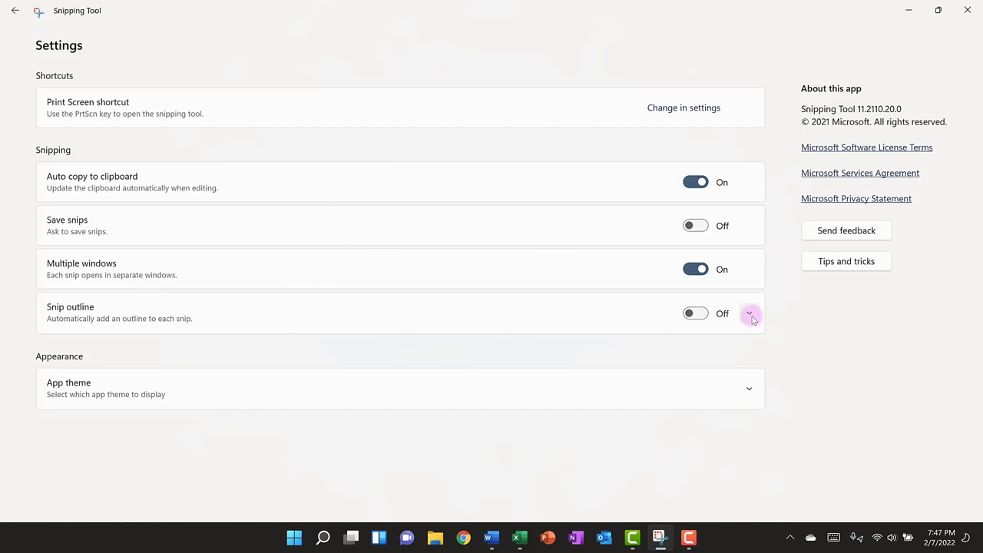
Step: Turn on Snip outline with a near-black colour and thicker outline
click(748, 313)
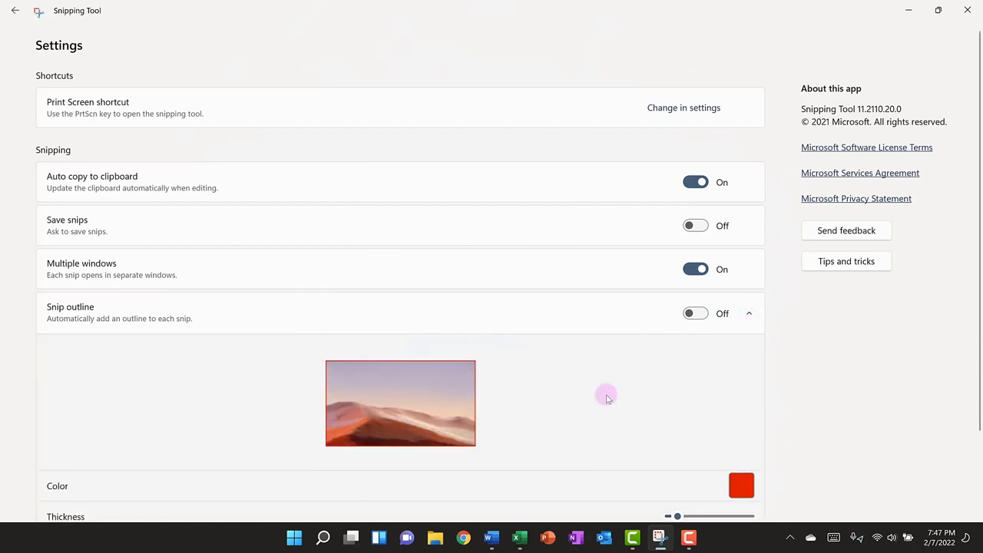
scroll(down, 3)
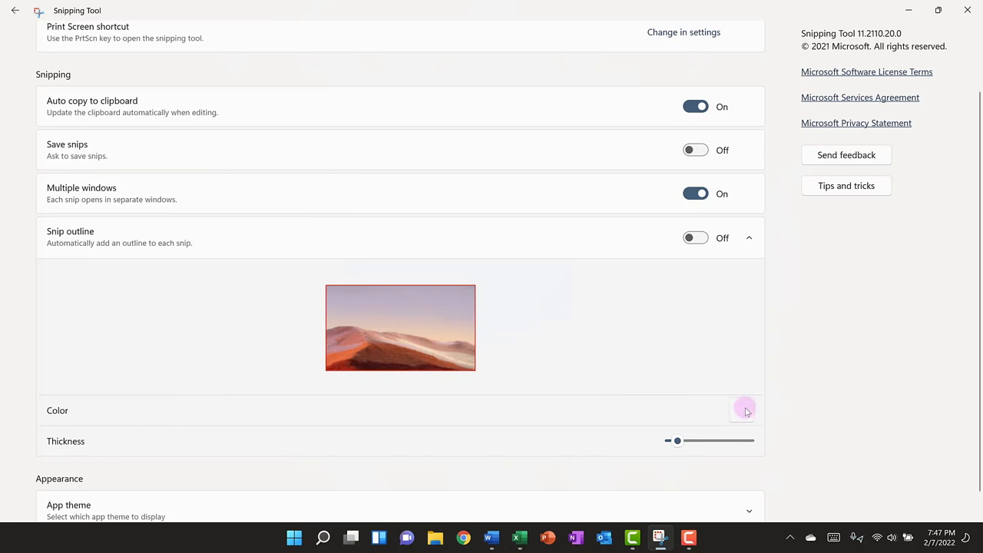
click(744, 409)
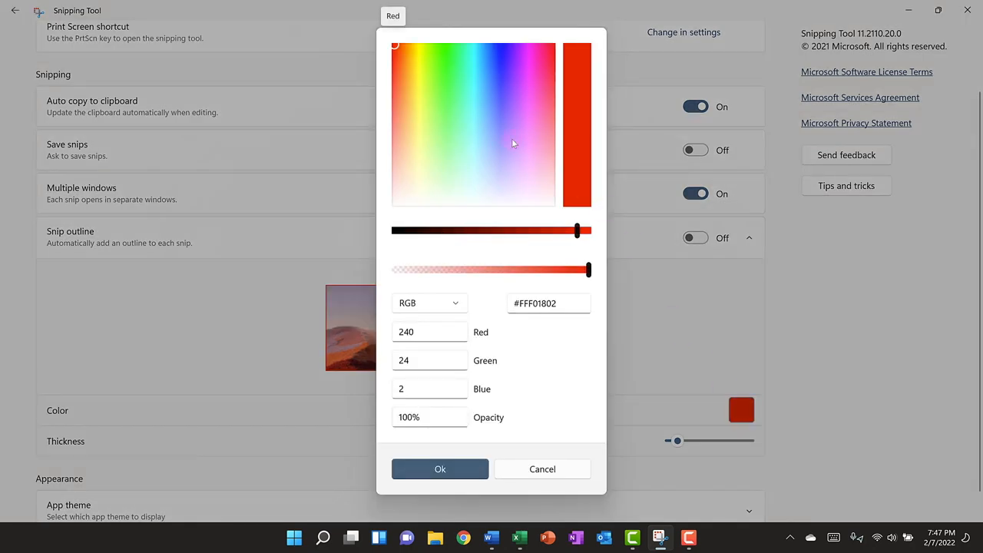
drag(576, 229, 413, 229)
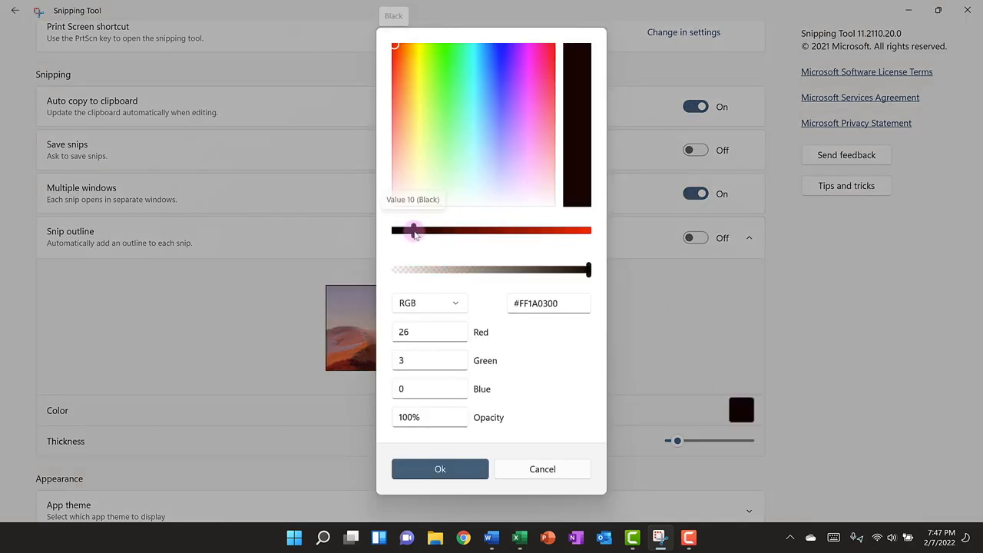
click(440, 468)
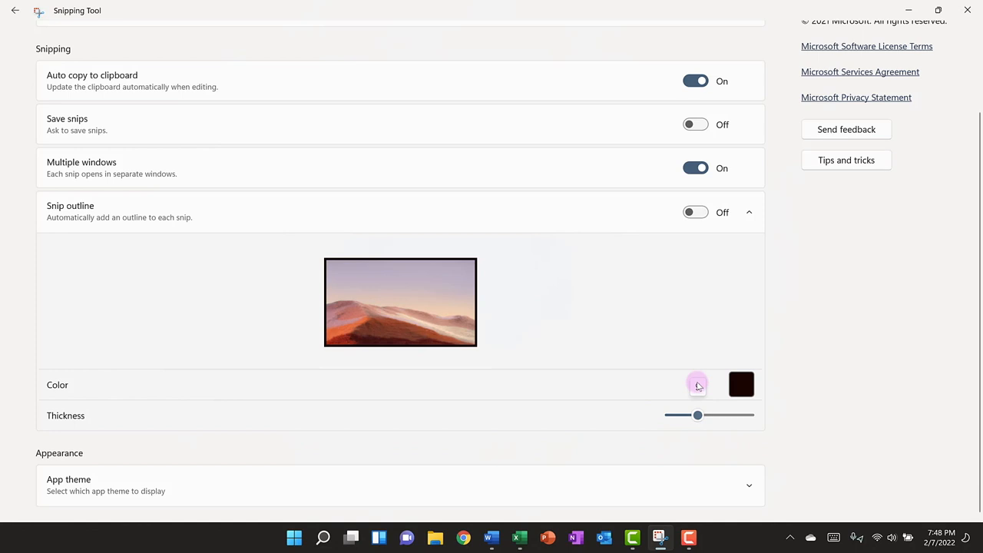
click(696, 211)
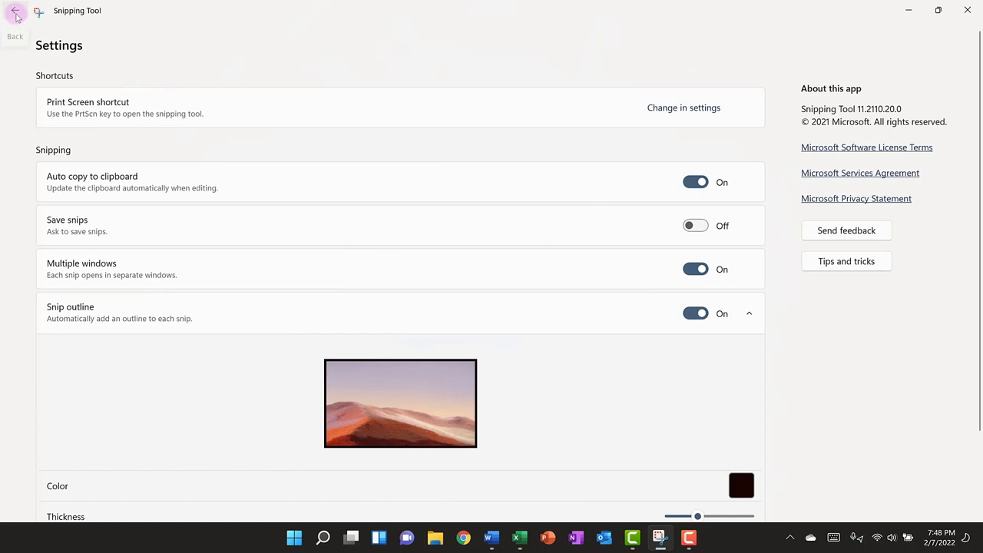
Step: Save the annotated snip to Screenshots as JPG 'Win 11 Snap Layouts Snip'
click(16, 11)
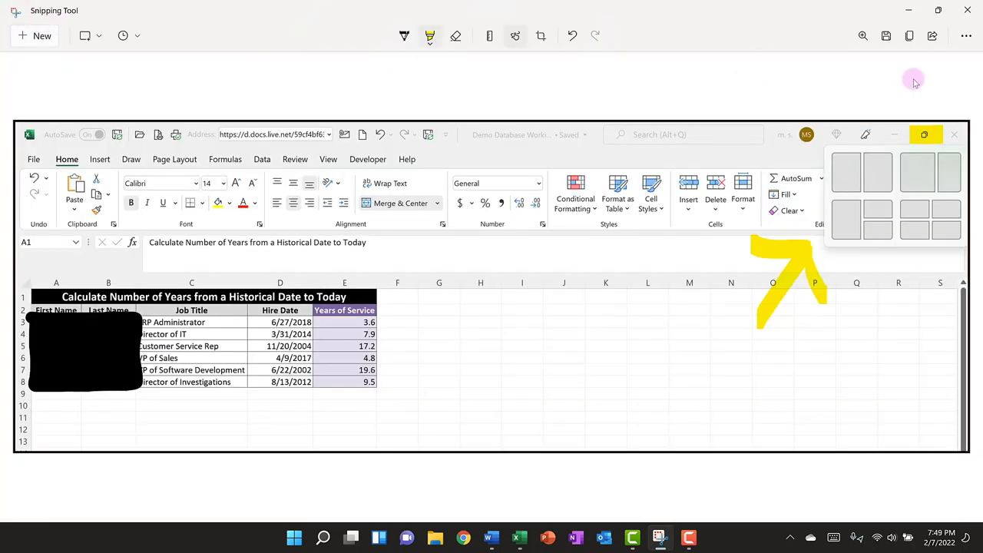
mouse_move(910, 83)
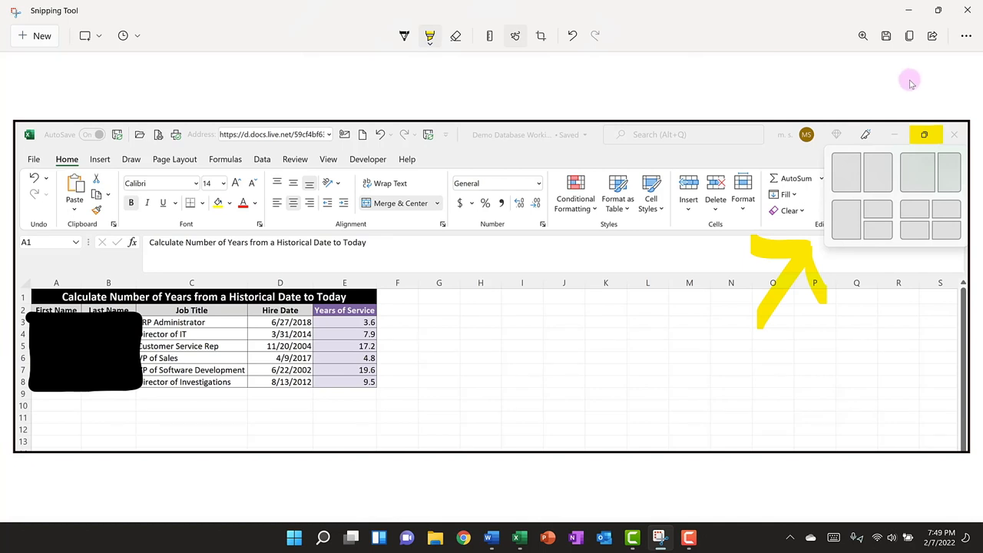
mouse_move(887, 55)
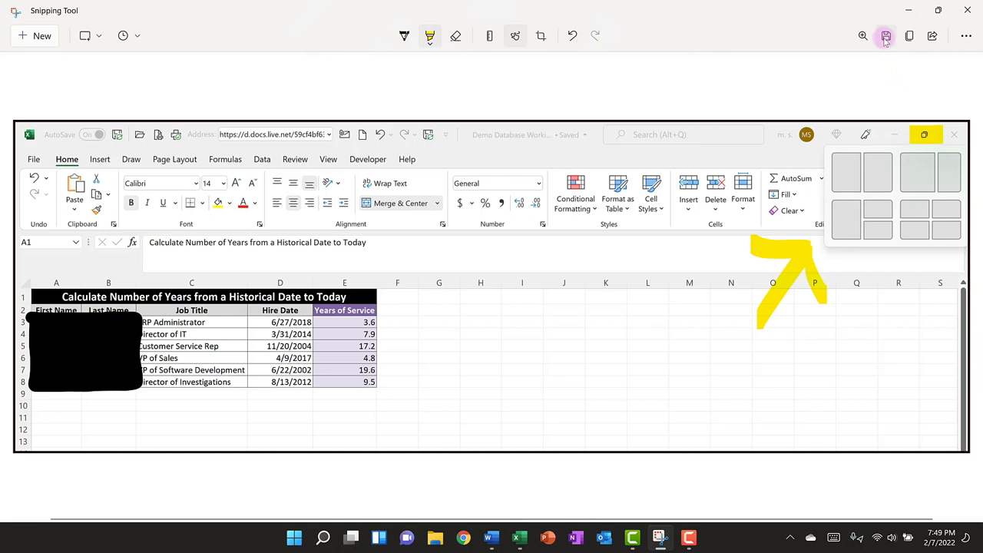
click(884, 36)
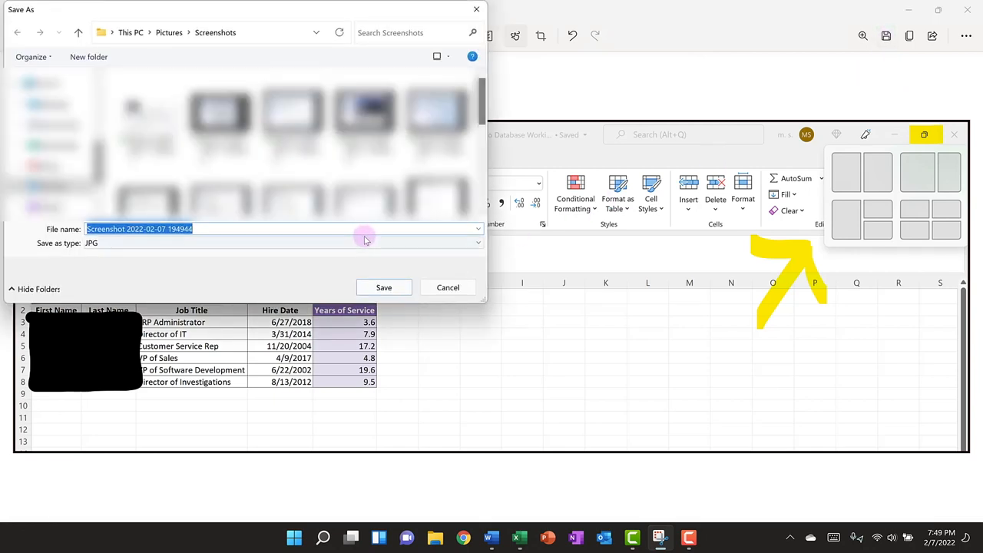
mouse_move(257, 275)
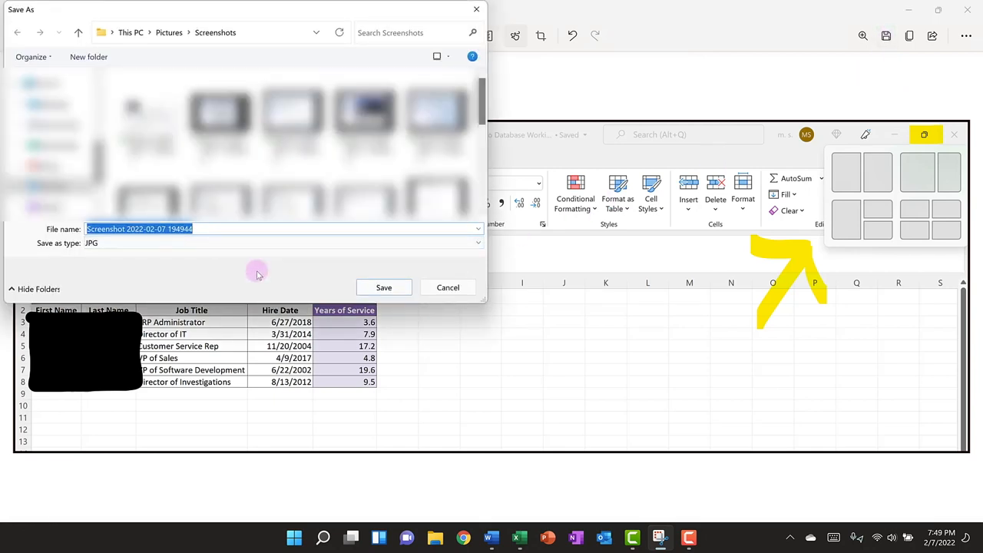
text(Win 11 Snap Layouts Snip)
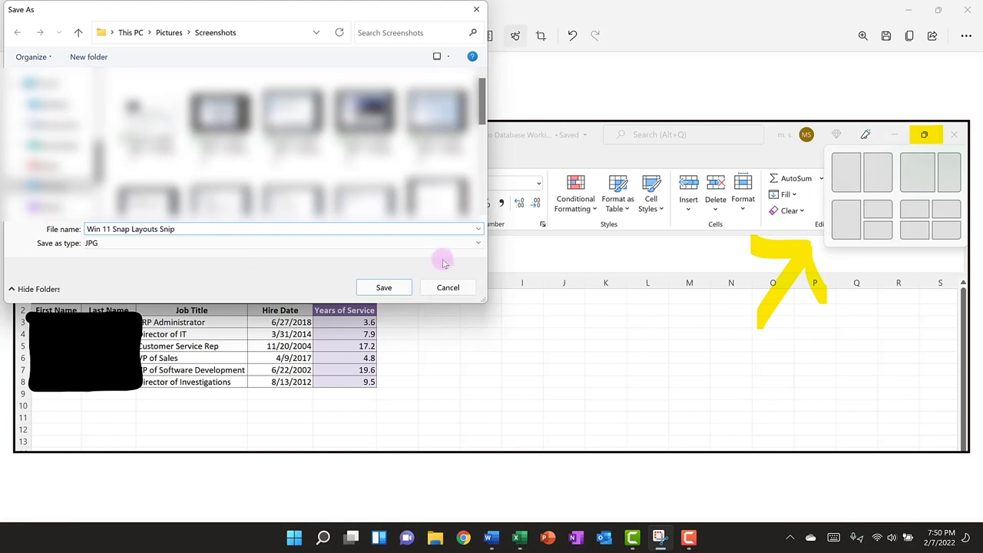
click(477, 243)
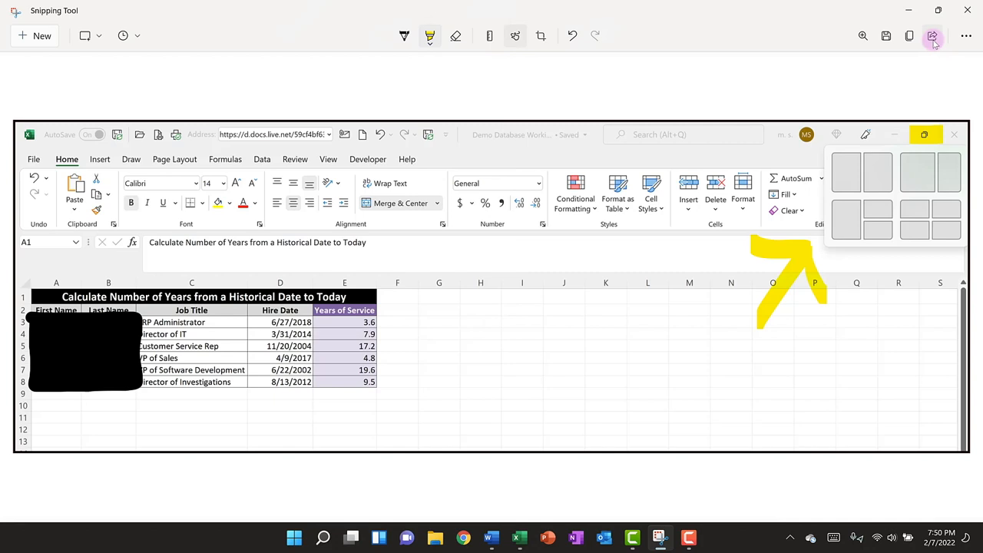
Step: Show the Share panel with nearby sharing, email contact and app options
click(932, 36)
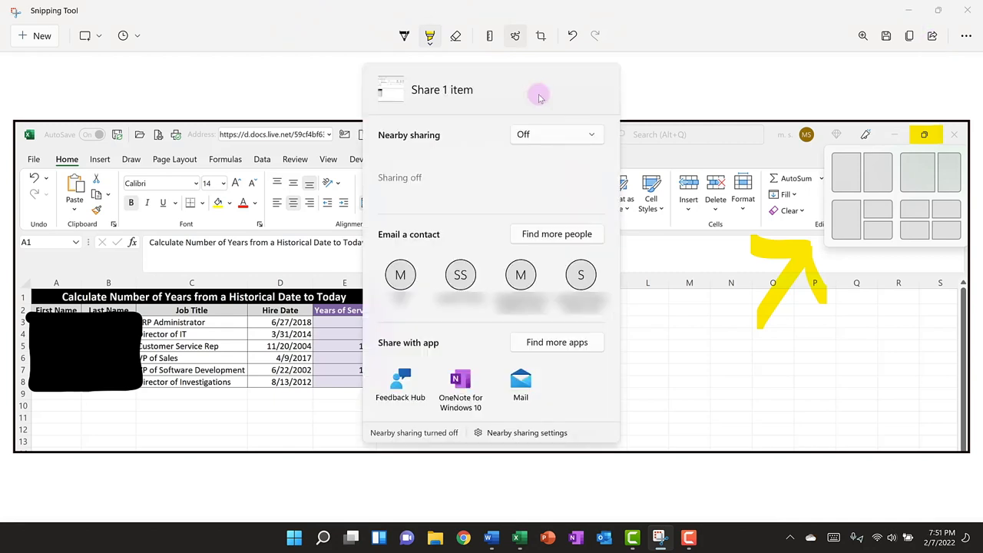
mouse_move(519, 106)
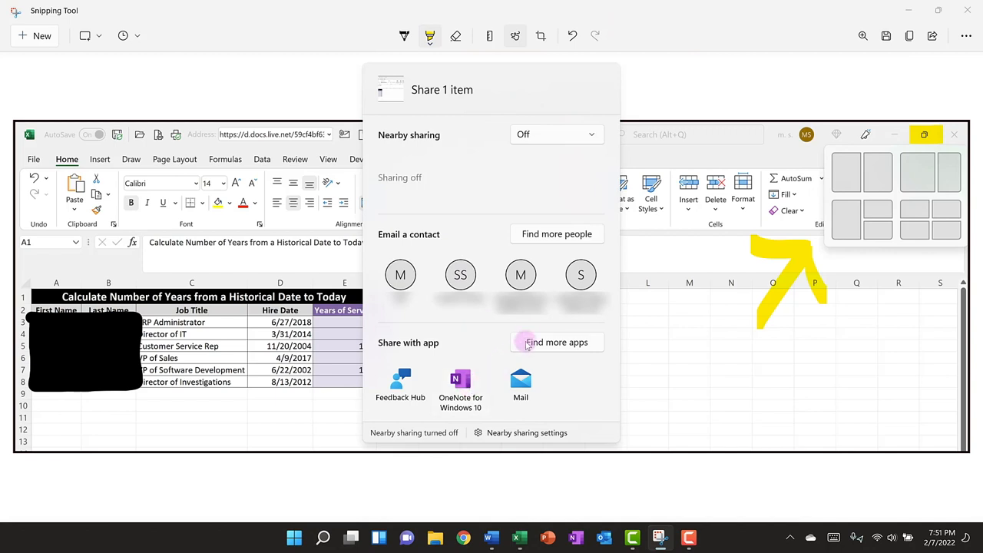
mouse_move(643, 99)
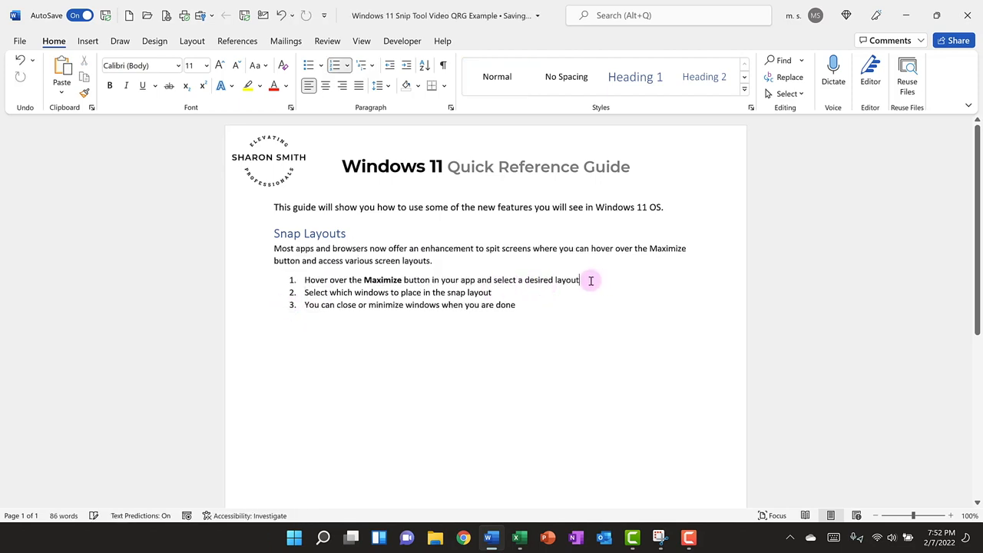
Step: Add a new line below step 1 and paste the copied annotated Excel snip there
key(enter)
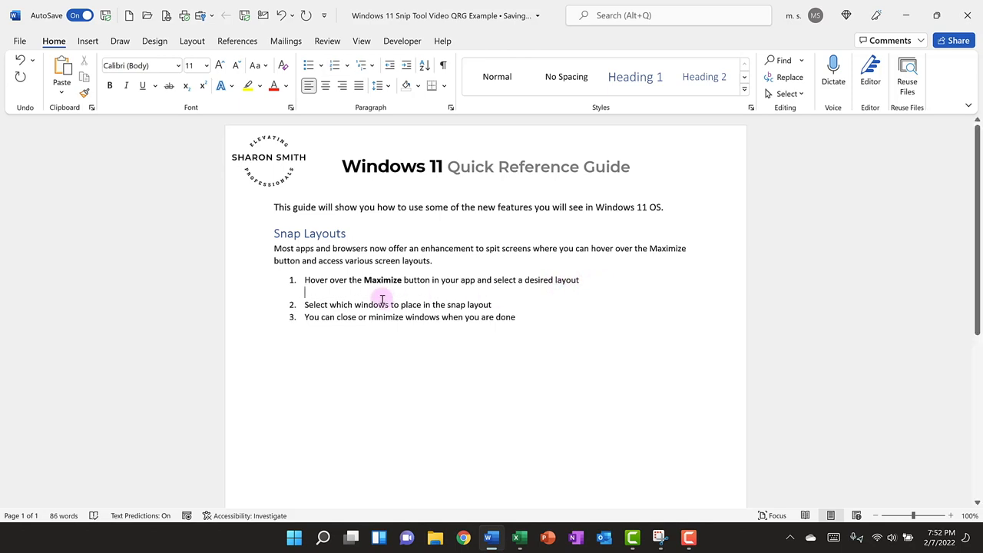
right_click(307, 293)
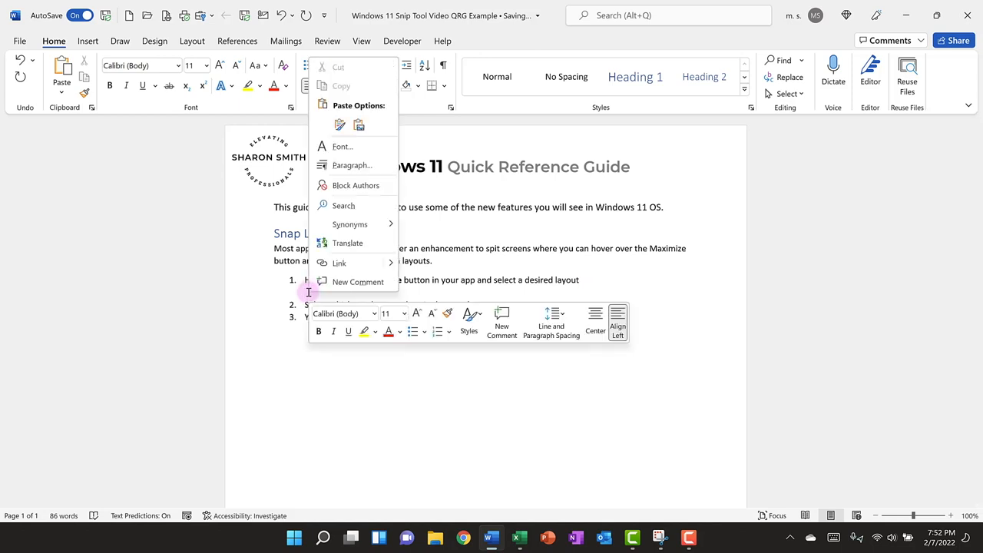
click(342, 127)
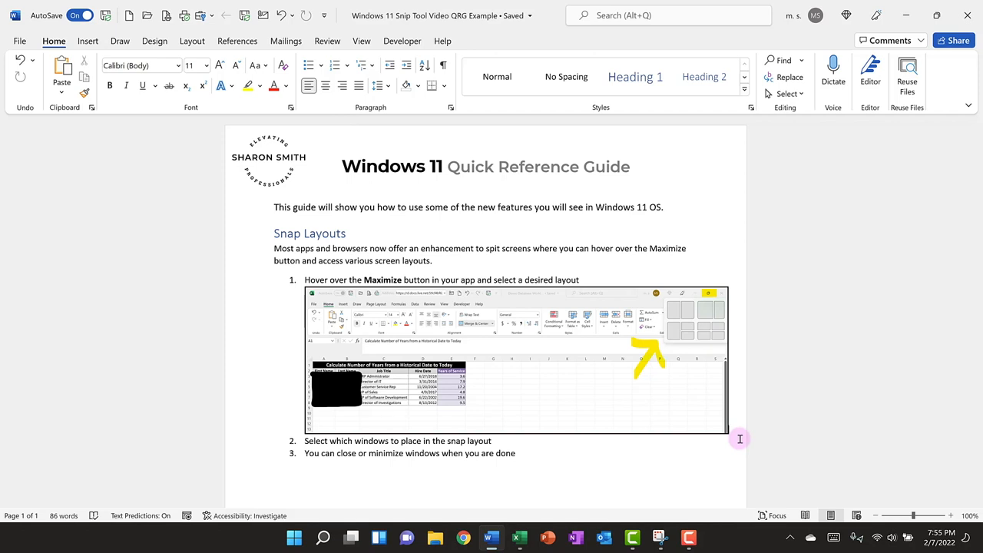
mouse_move(579, 354)
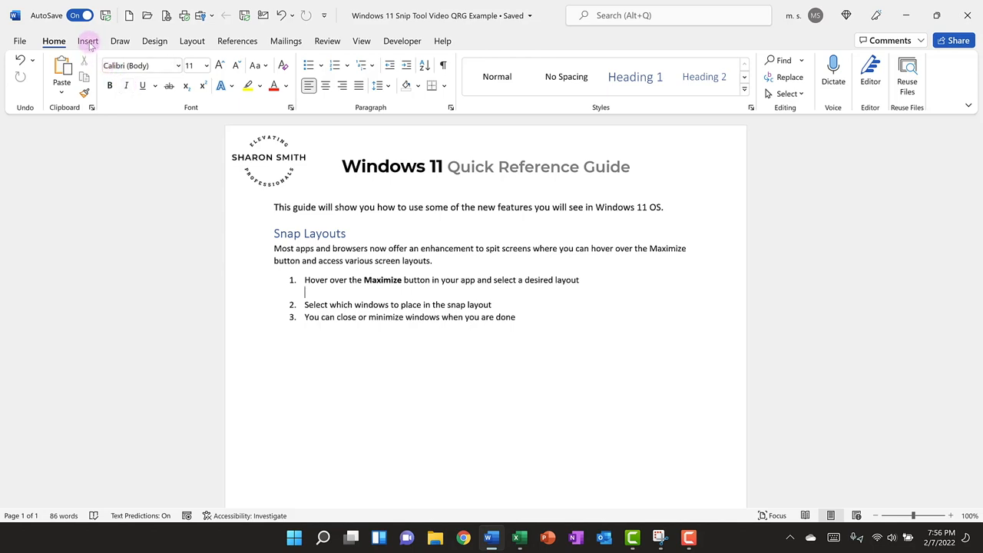
Step: Insert the saved 'Win 11 Snap Layouts Snip' picture from this device below step 1
click(87, 40)
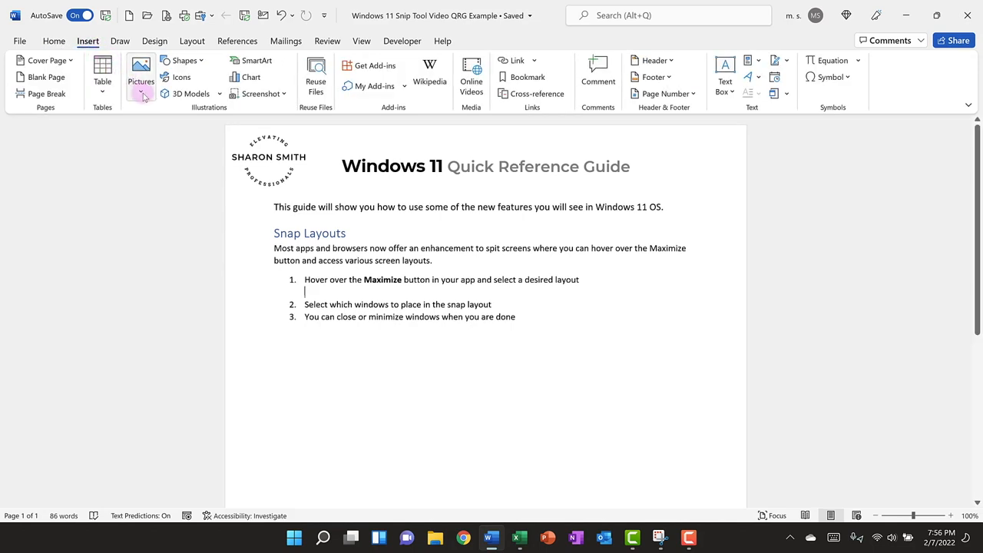
mouse_move(192, 132)
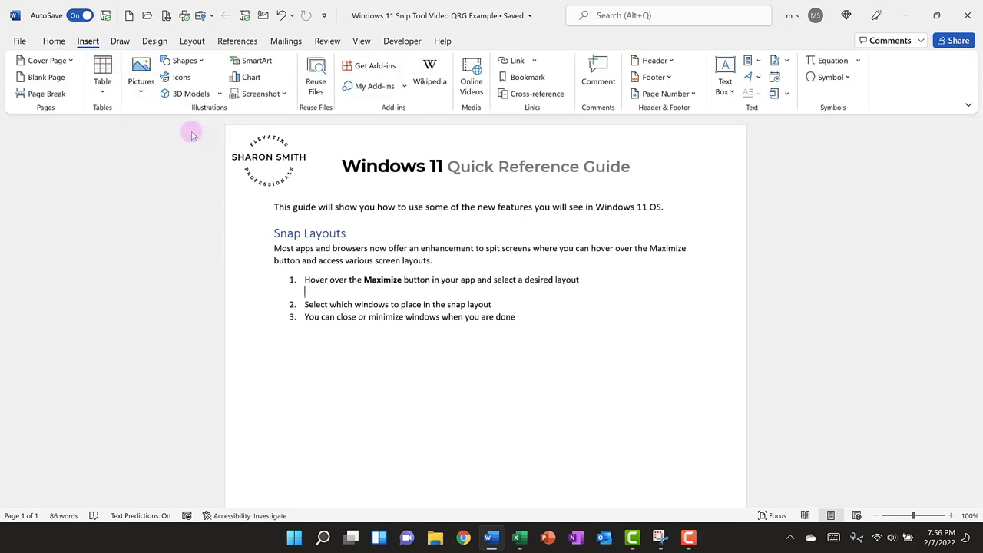
click(141, 69)
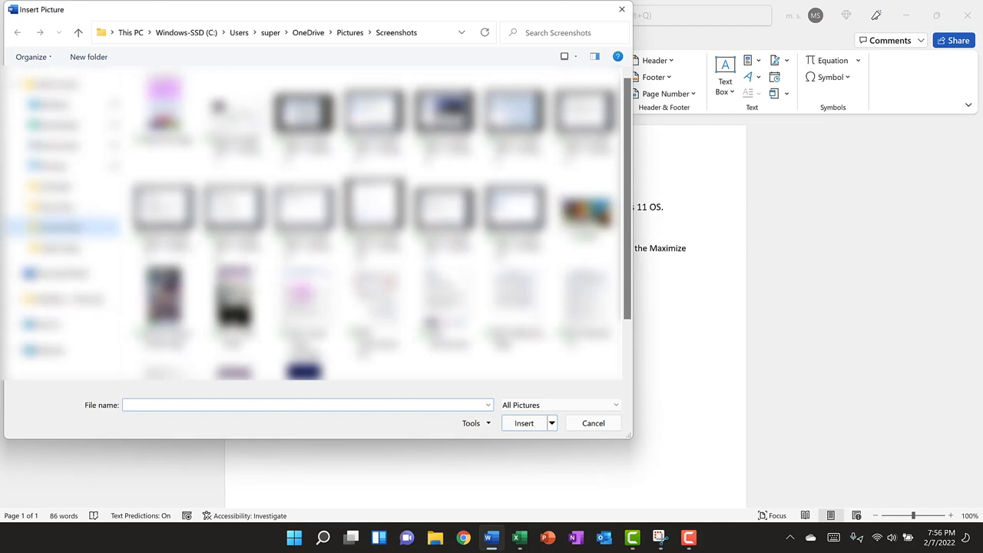
scroll(down, 3)
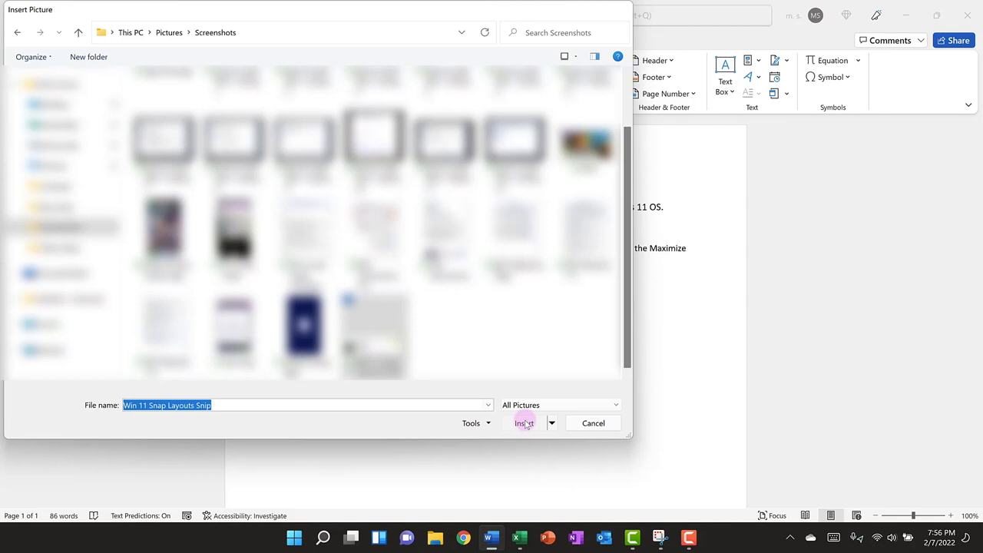
click(523, 423)
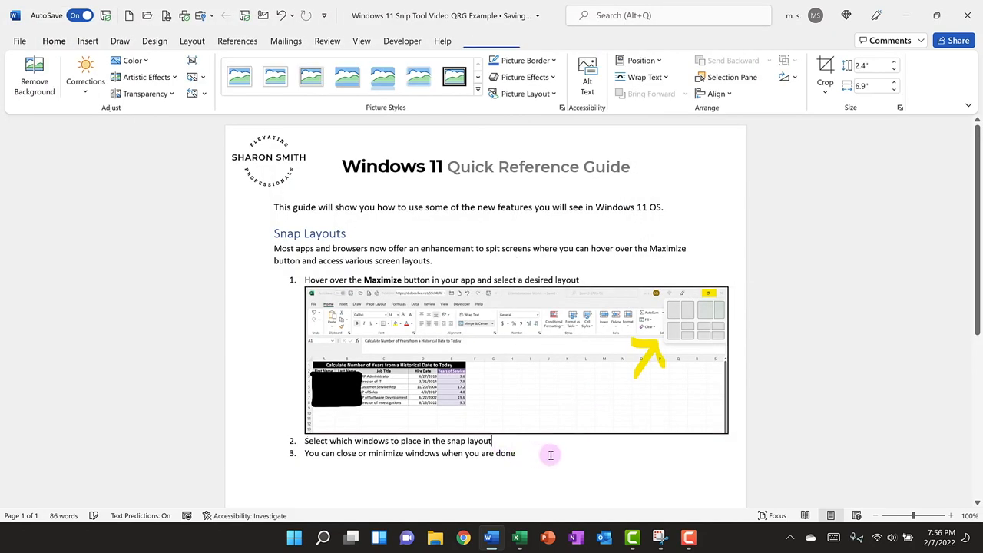